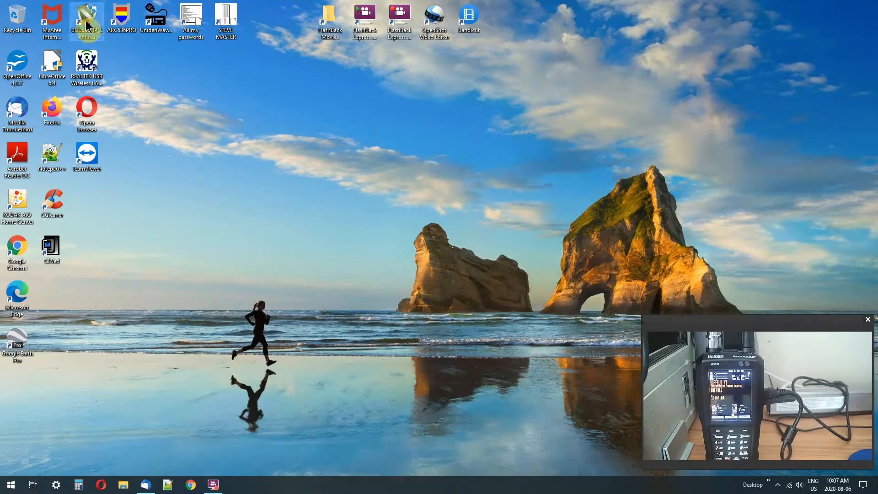
Launch BCDx36HP Sentinel from the desktop and bring up the Edit menu commands
{"action": "double_click", "coordinate": [87, 15]}
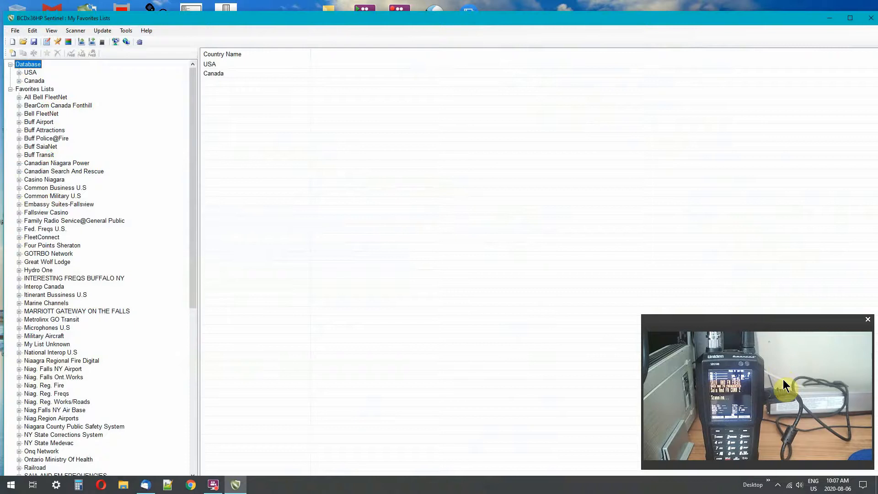
{"action": "mouse_move", "coordinate": [832, 54]}
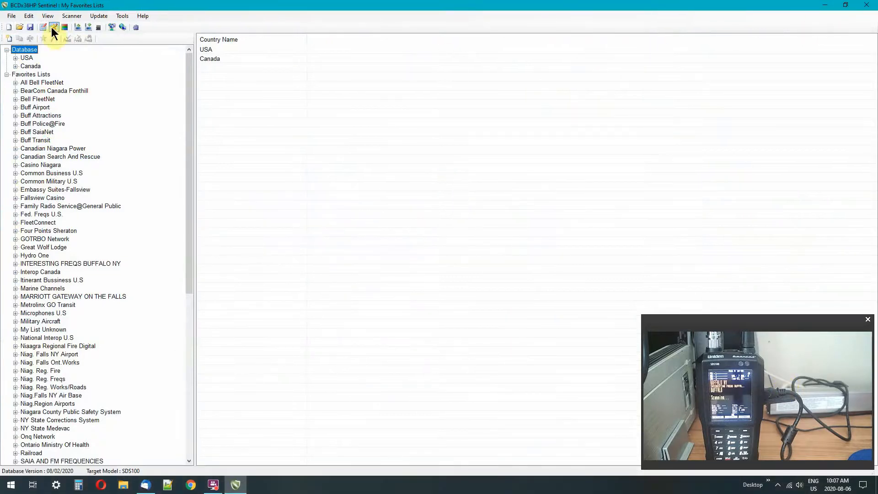
{"action": "left_click", "coordinate": [28, 15]}
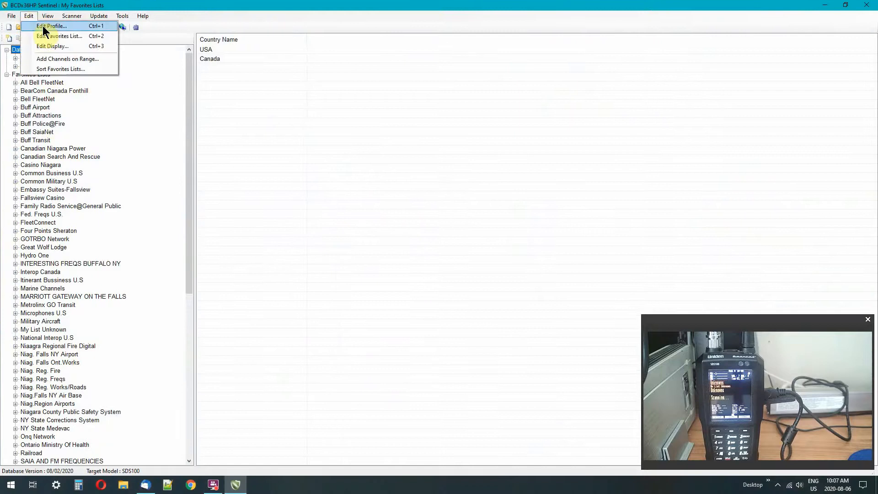
{"action": "mouse_move", "coordinate": [43, 36]}
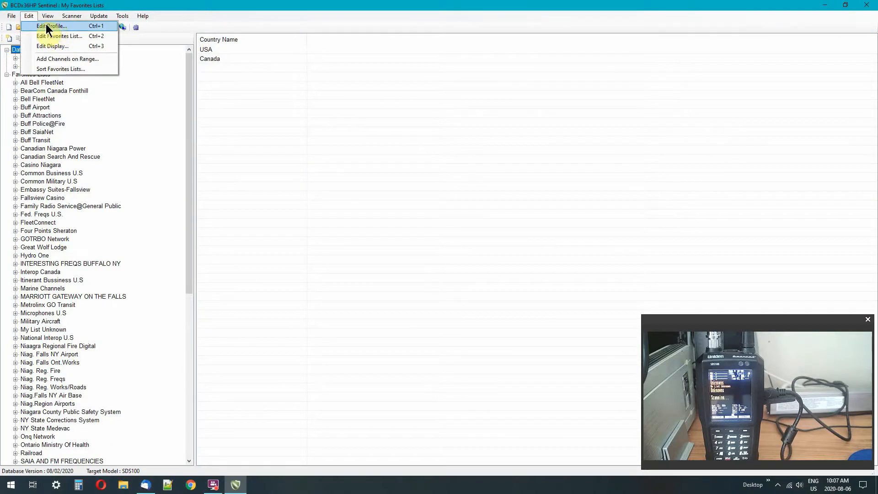
Browse Edit Profile pages: Miscellaneous, Discovery, WX, Broadcast Screen, Service Types, back to Scan Selection
{"action": "left_click", "coordinate": [53, 36]}
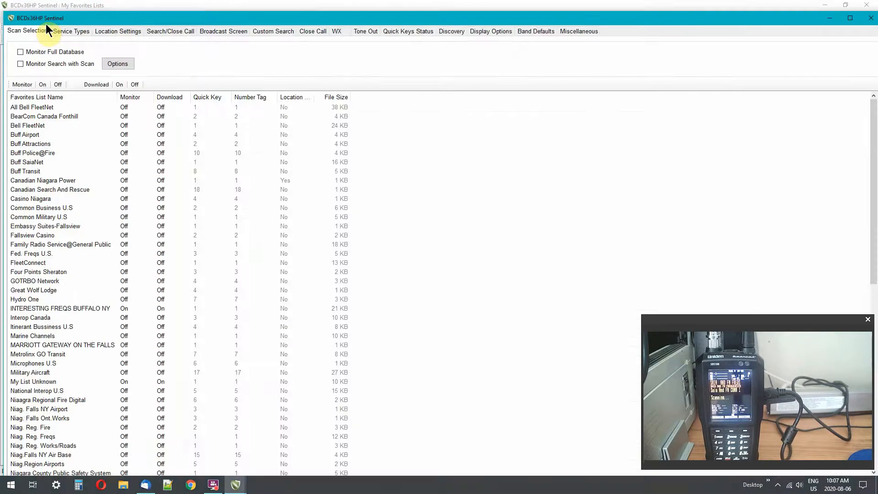
{"action": "mouse_move", "coordinate": [605, 43]}
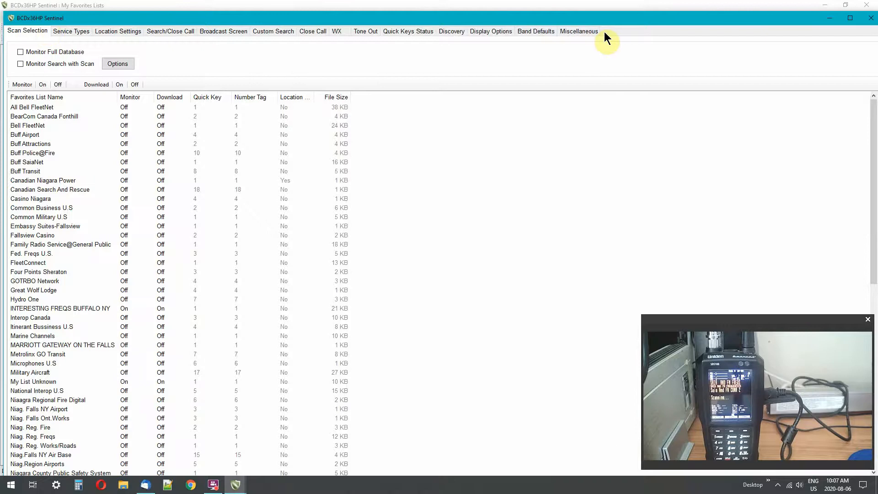
{"action": "left_click", "coordinate": [579, 31]}
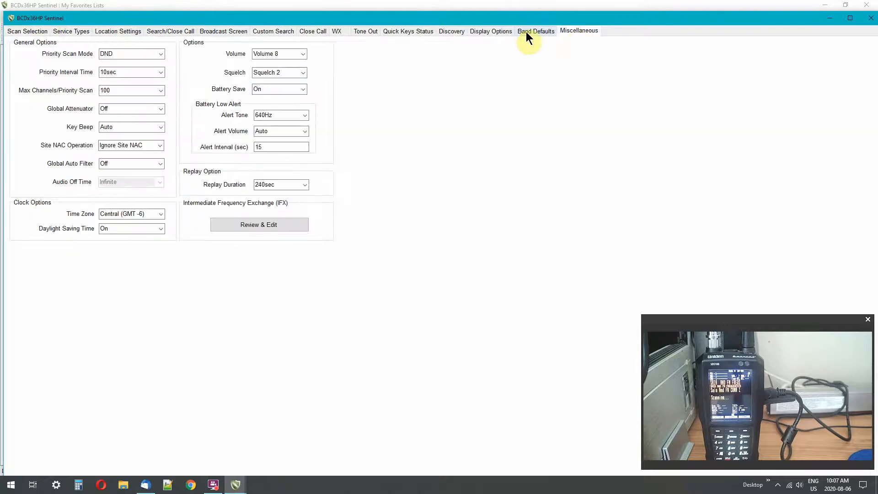
{"action": "left_click", "coordinate": [451, 31]}
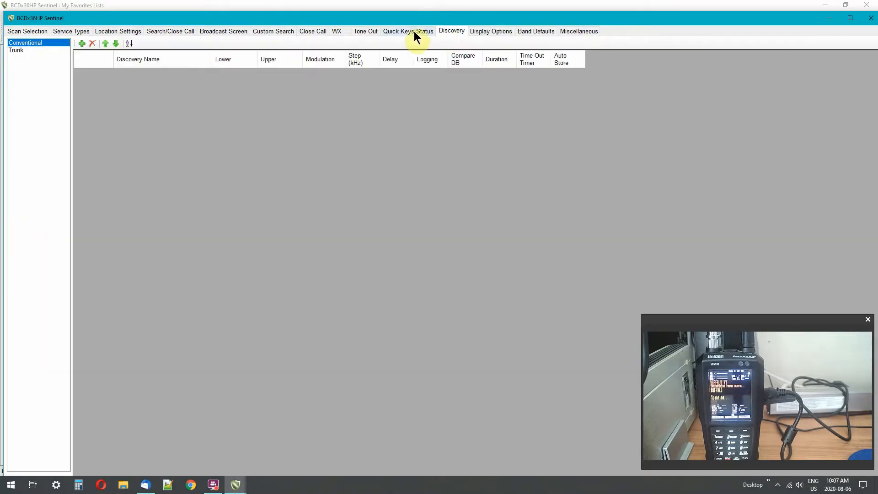
{"action": "left_click", "coordinate": [336, 31]}
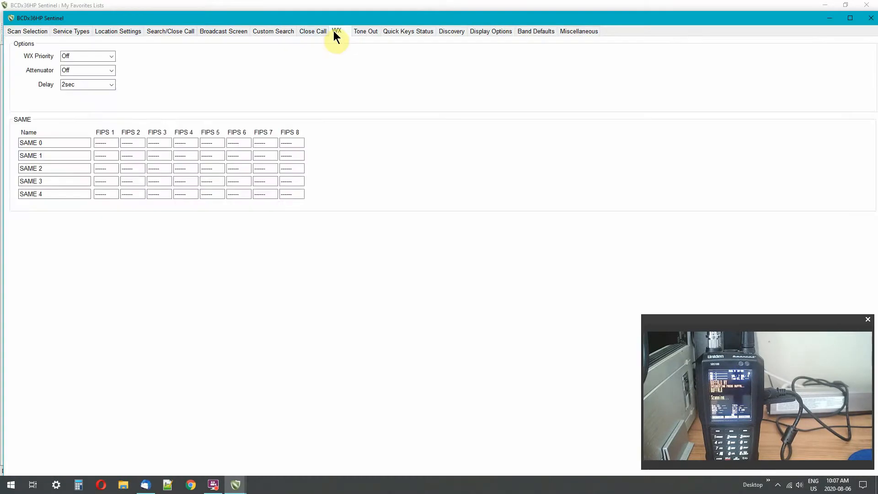
{"action": "left_click", "coordinate": [224, 31]}
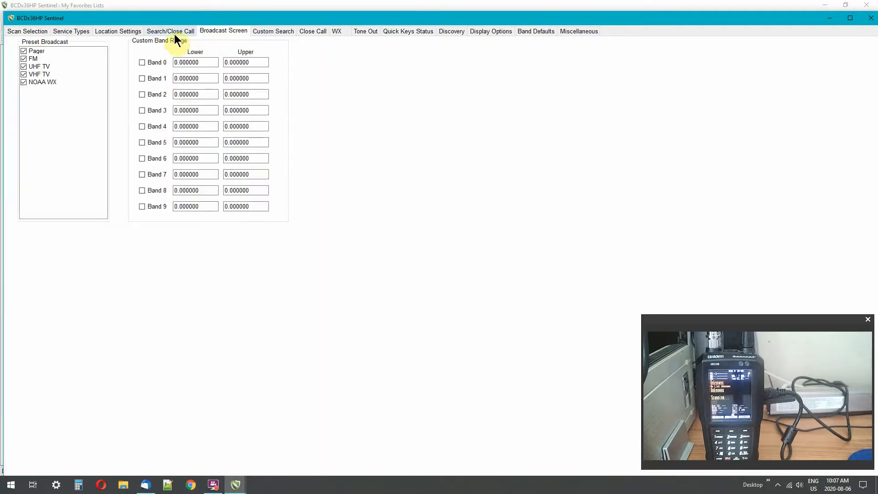
{"action": "left_click", "coordinate": [71, 31]}
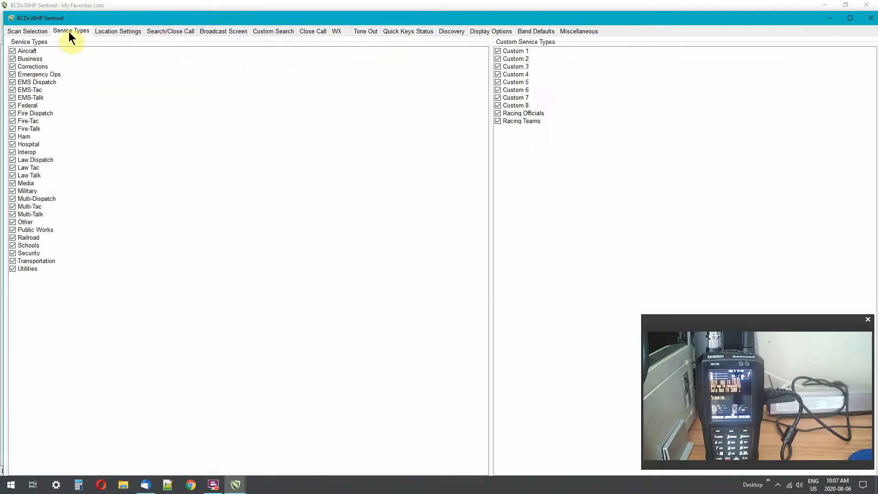
{"action": "left_click", "coordinate": [28, 31]}
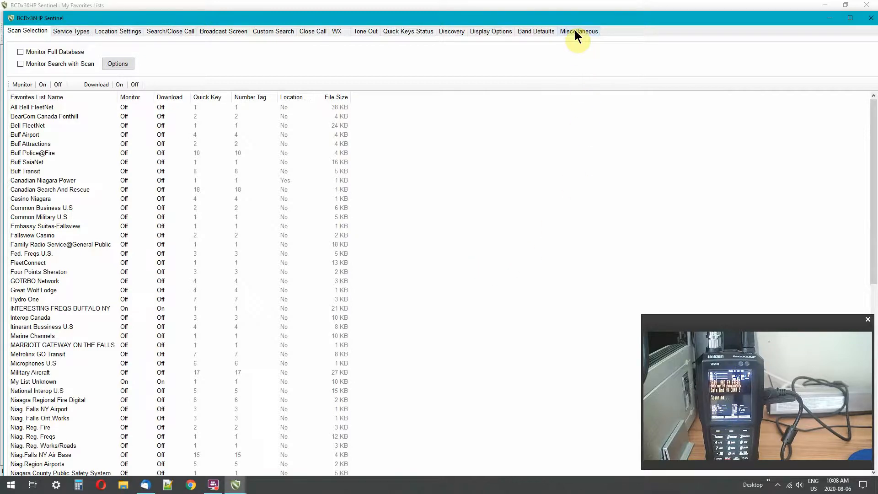
Review Miscellaneous squelch and priority scan (kept at DND), then show the Band Defaults table
{"action": "left_click", "coordinate": [579, 31]}
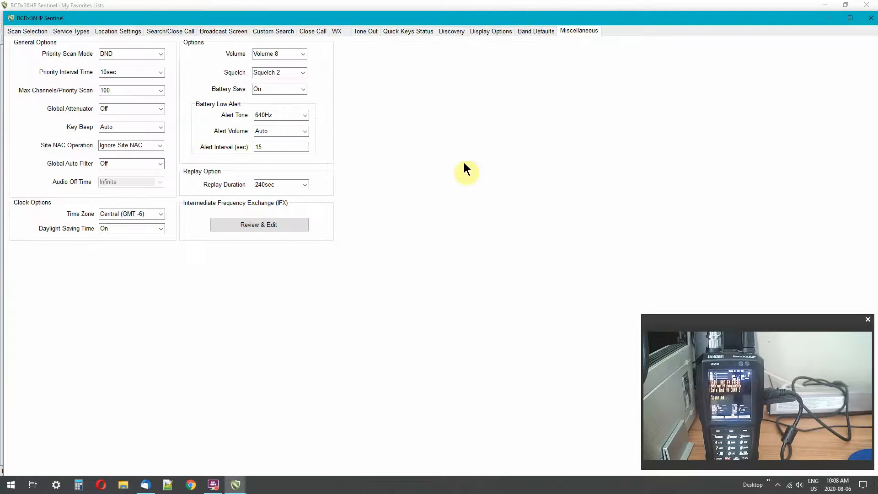
{"action": "mouse_move", "coordinate": [482, 175]}
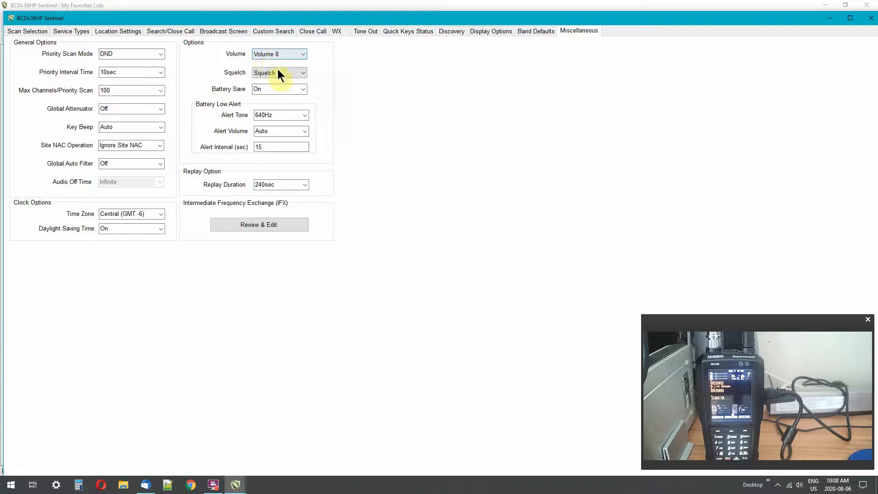
{"action": "left_click", "coordinate": [300, 73]}
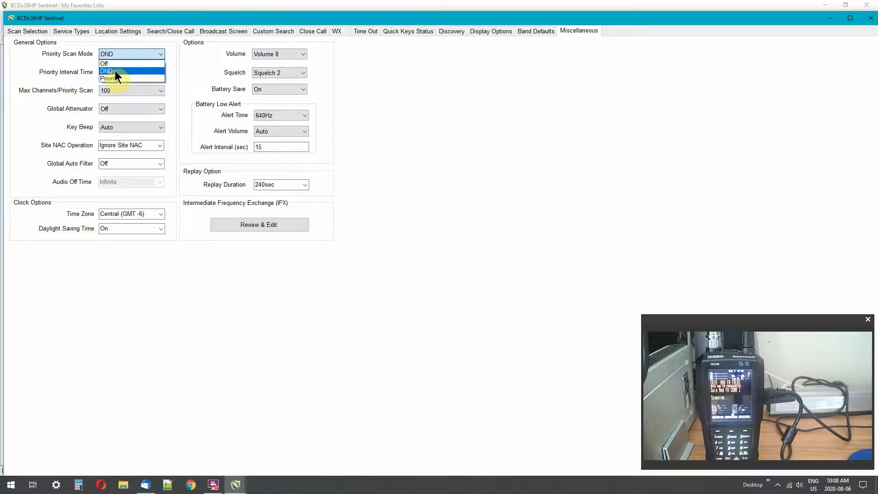
{"action": "left_click", "coordinate": [106, 71]}
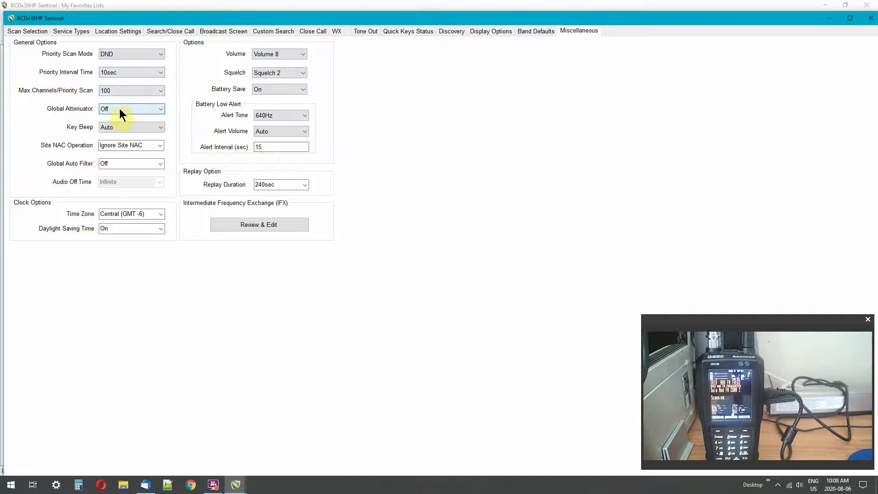
{"action": "mouse_move", "coordinate": [122, 164]}
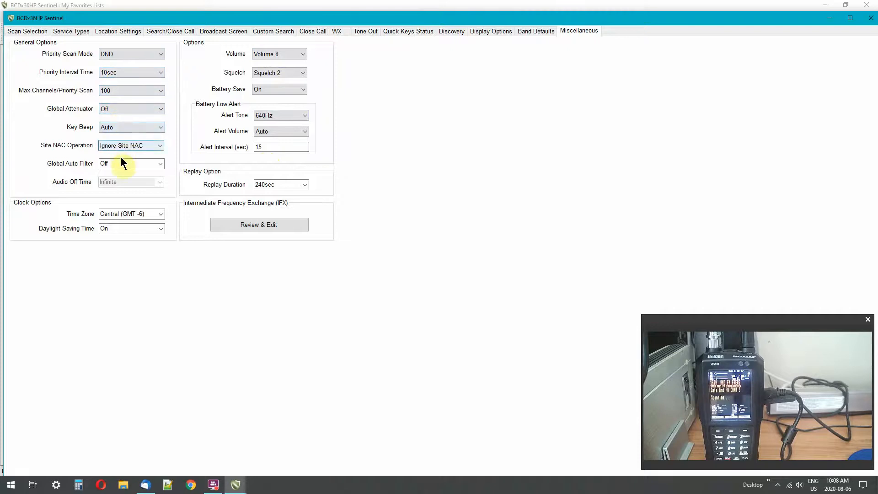
{"action": "mouse_move", "coordinate": [437, 52]}
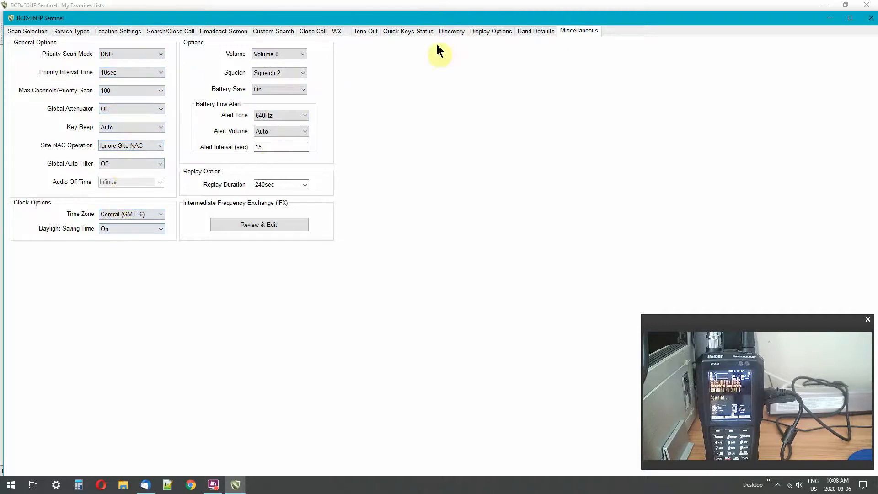
{"action": "left_click", "coordinate": [537, 32]}
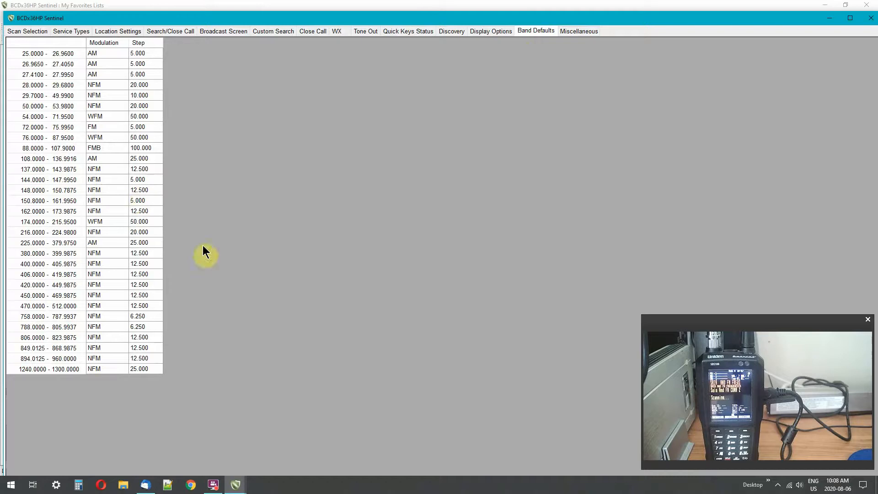
{"action": "mouse_move", "coordinate": [239, 257]}
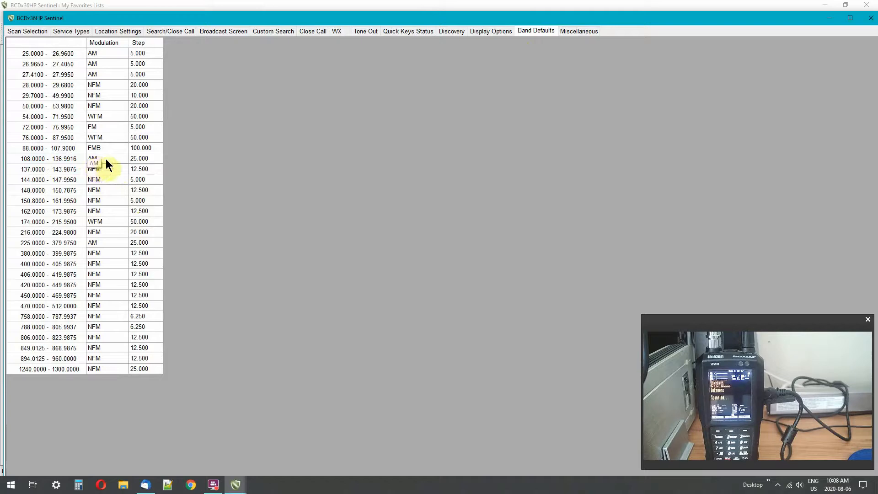
Check the 108–136.9916 band's AM modulation, then show the Display Options page
{"action": "left_click", "coordinate": [139, 159]}
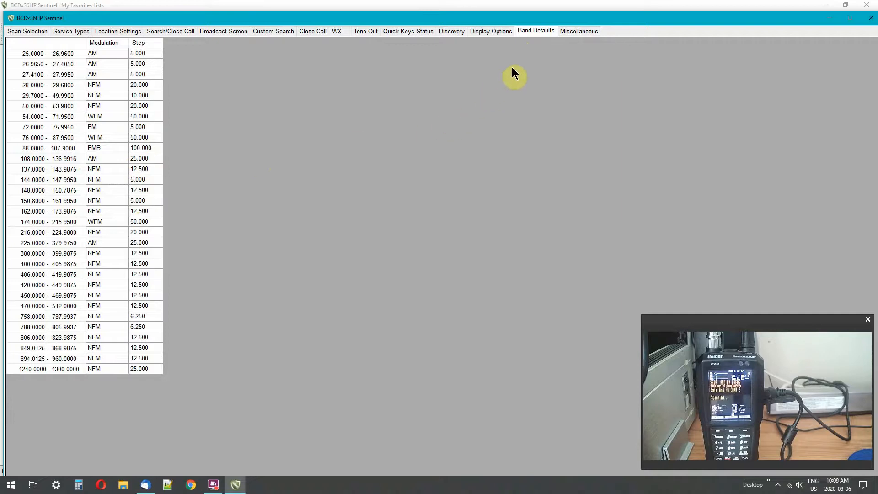
{"action": "left_click", "coordinate": [491, 32]}
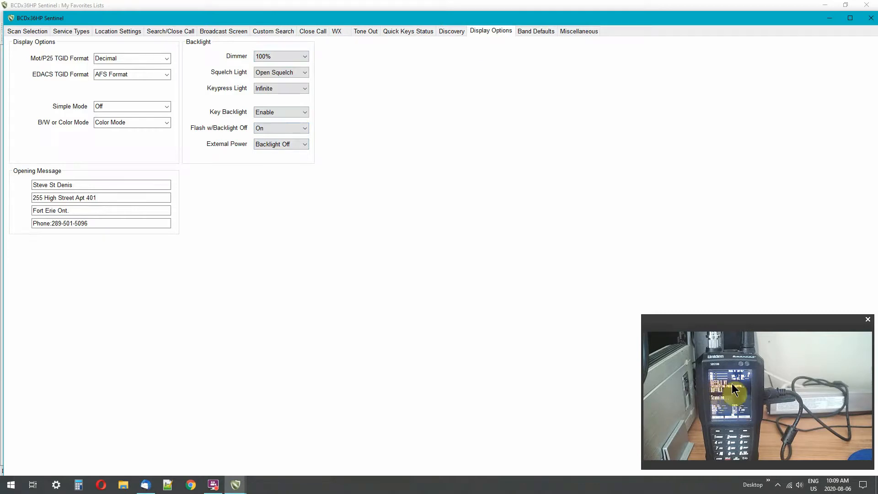
{"action": "left_click", "coordinate": [304, 56]}
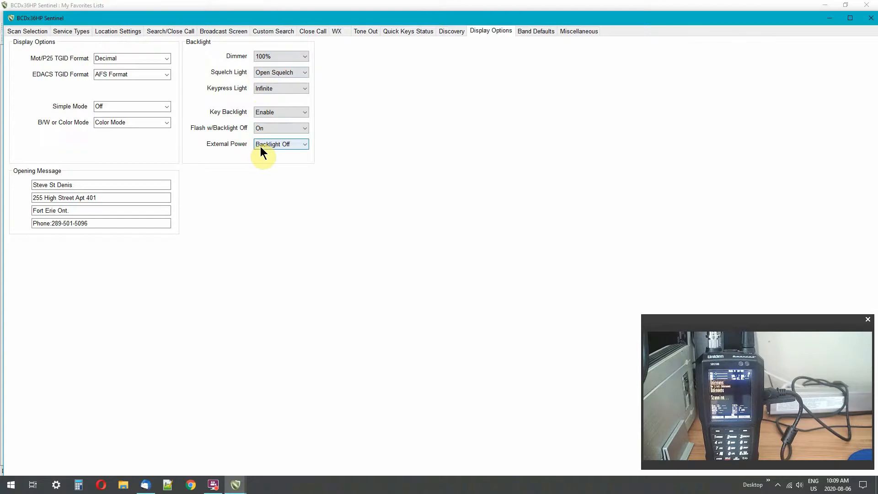
{"action": "mouse_move", "coordinate": [699, 372]}
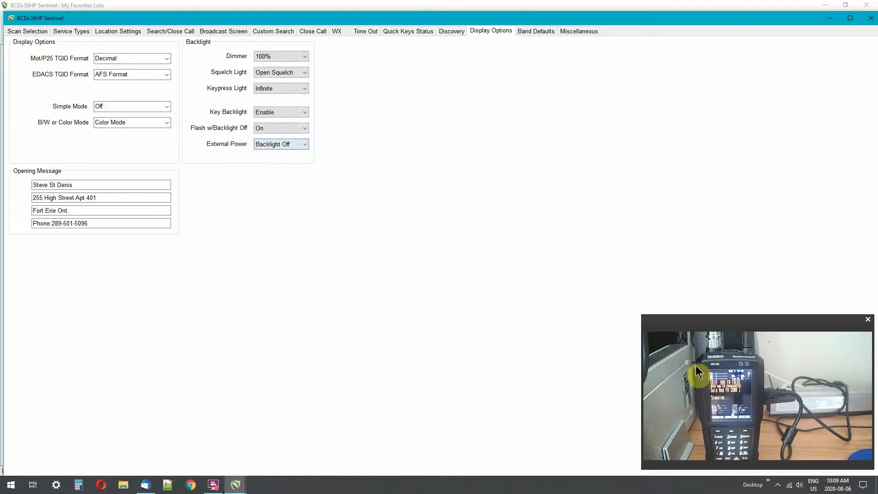
{"action": "mouse_move", "coordinate": [731, 405]}
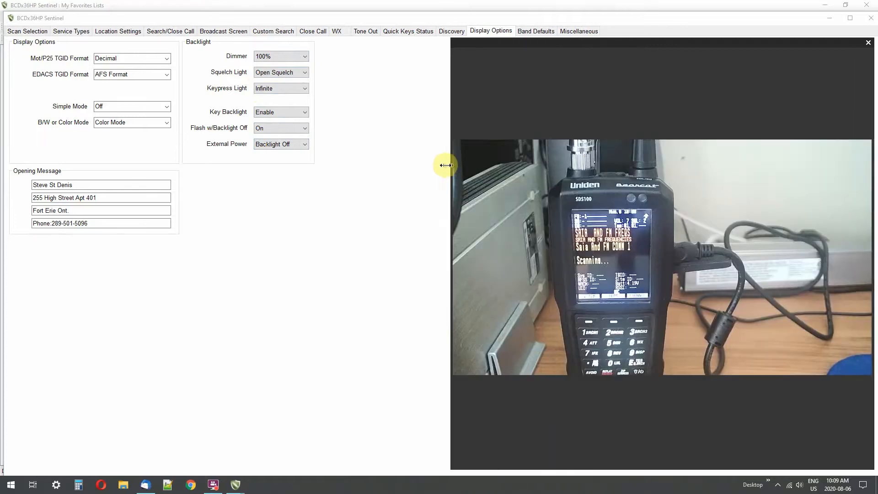
{"action": "left_click", "coordinate": [301, 72]}
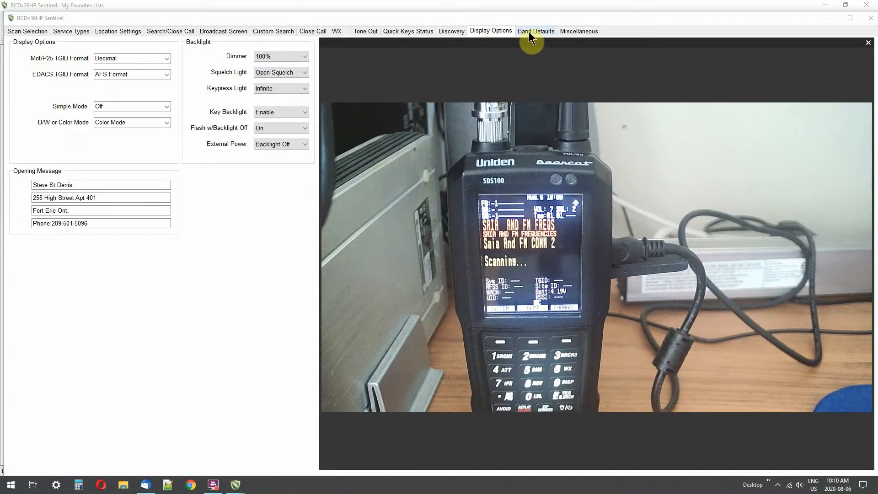
{"action": "mouse_move", "coordinate": [630, 375]}
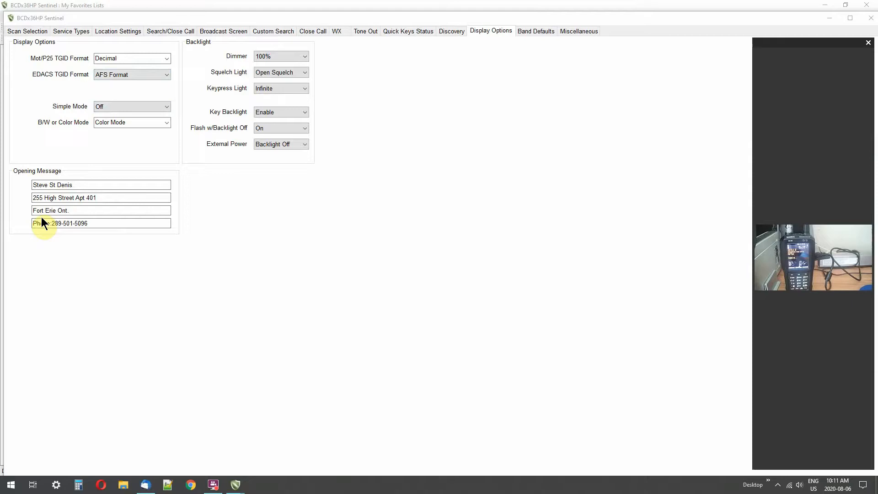
{"action": "mouse_move", "coordinate": [450, 41]}
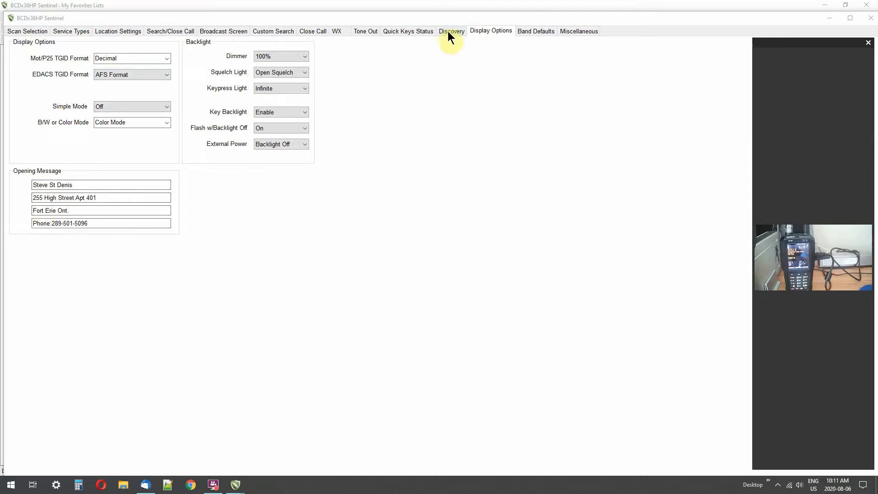
Review the Discovery and Tone Out tables, then show the WX SAME alert settings
{"action": "left_click", "coordinate": [451, 31]}
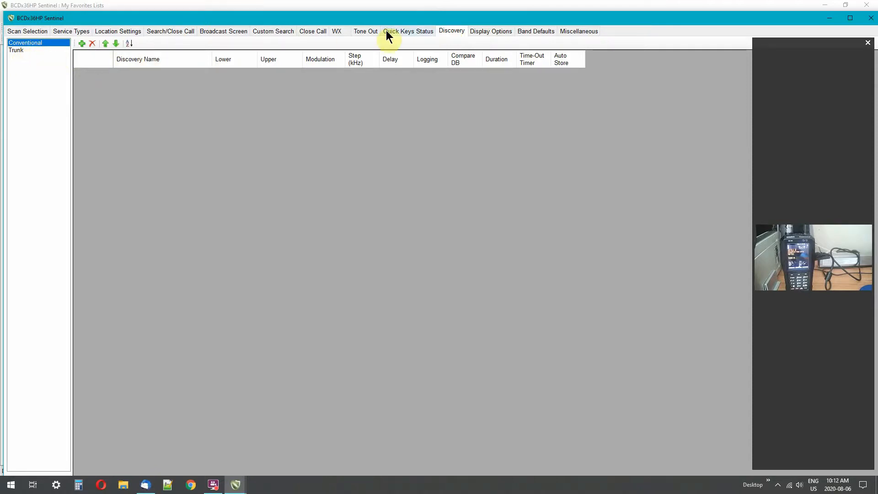
{"action": "left_click", "coordinate": [365, 31]}
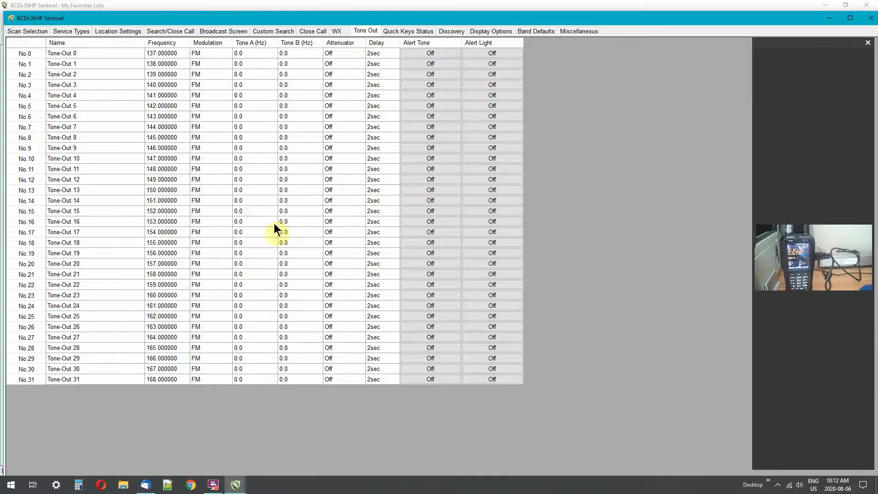
{"action": "mouse_move", "coordinate": [118, 350]}
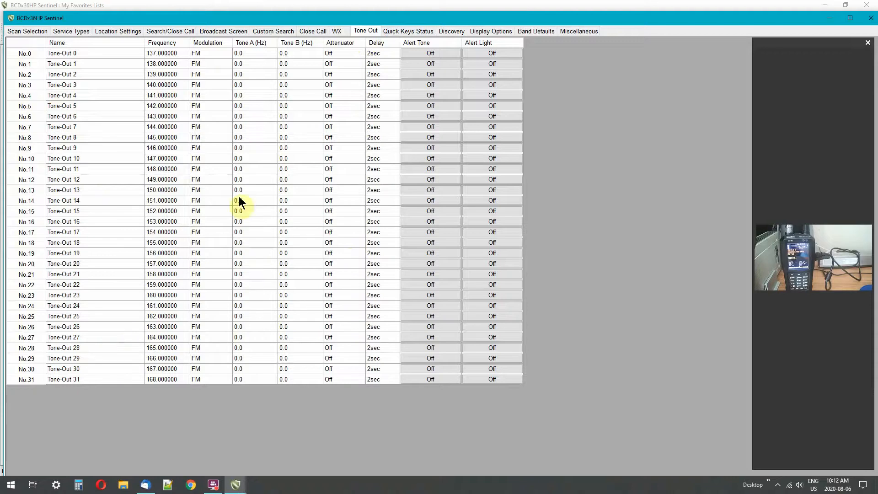
{"action": "left_click", "coordinate": [337, 31]}
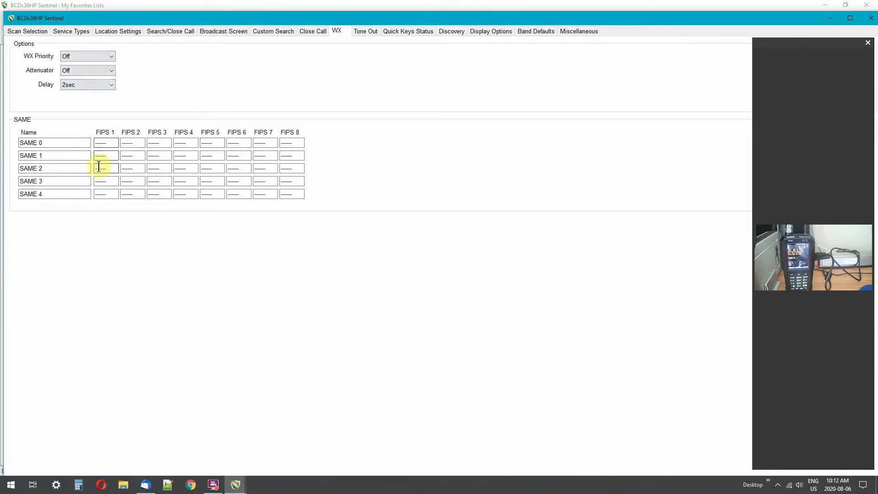
Review the Close Call alert settings, then show the Custom Search ranges table
{"action": "left_click", "coordinate": [313, 31]}
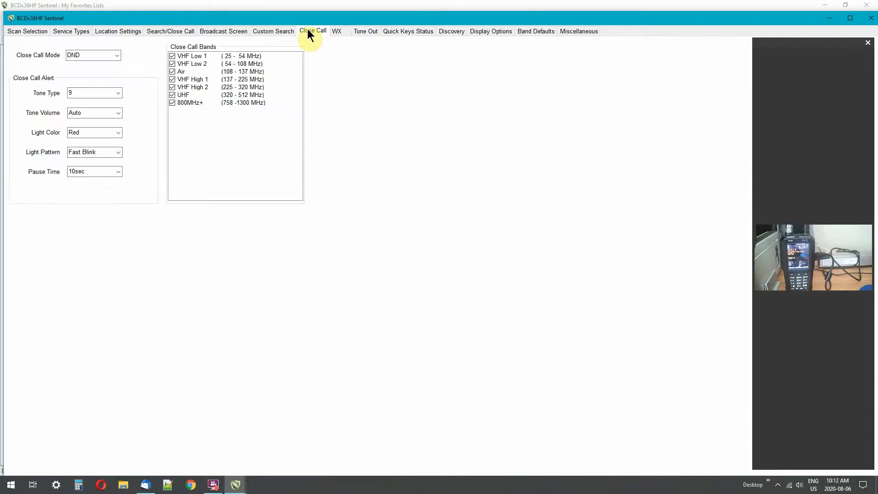
{"action": "mouse_move", "coordinate": [182, 58]}
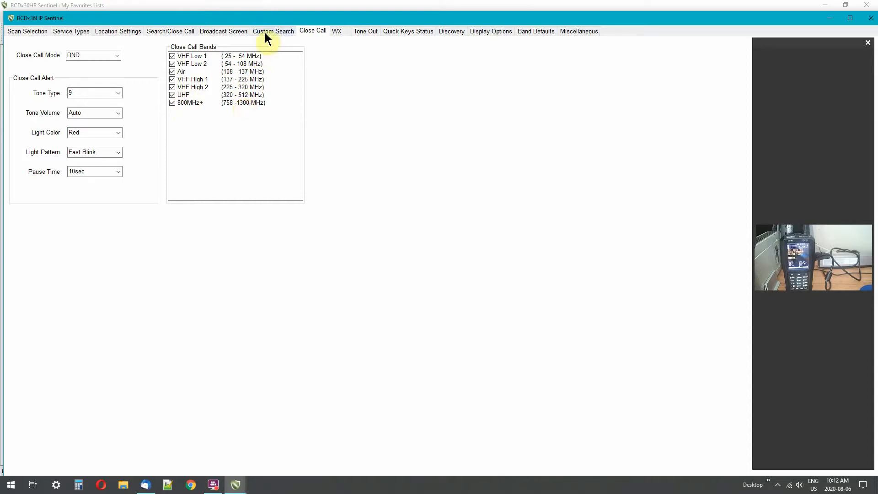
{"action": "mouse_move", "coordinate": [89, 93]}
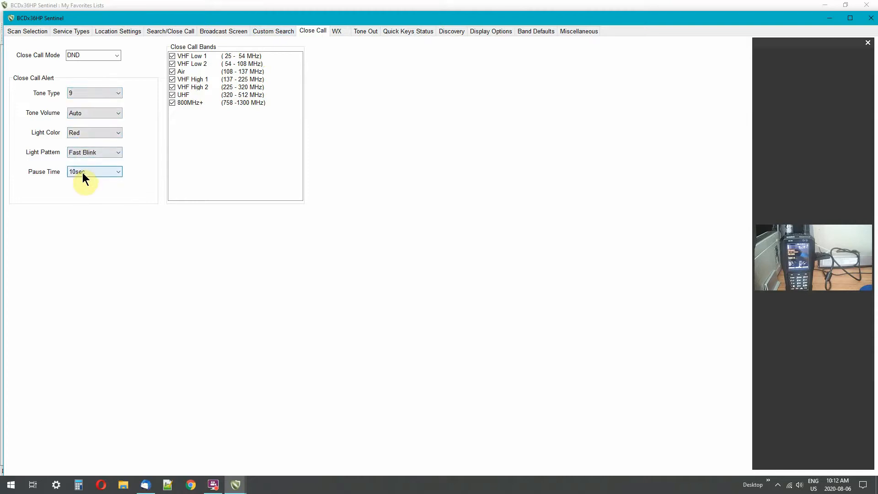
{"action": "left_click", "coordinate": [274, 31]}
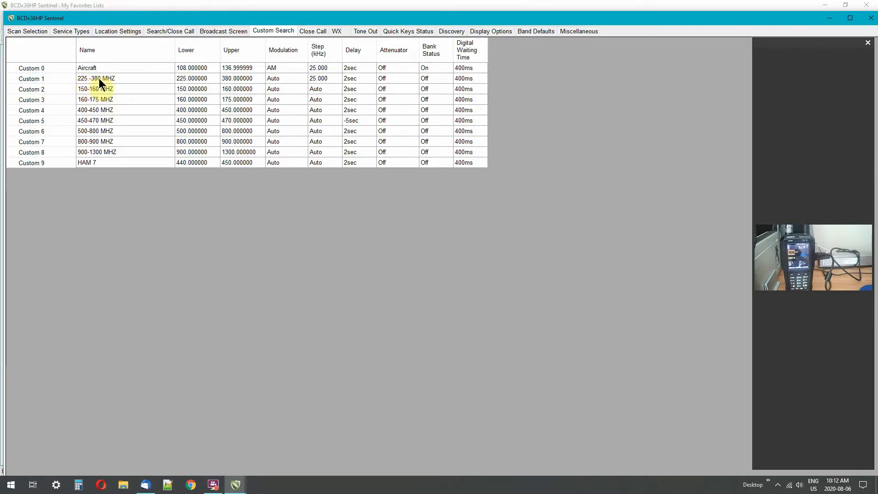
{"action": "left_click", "coordinate": [101, 79]}
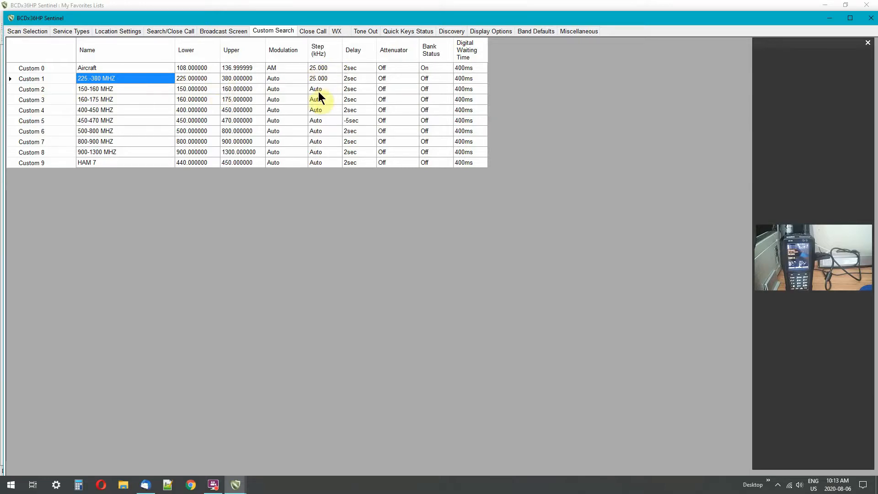
{"action": "left_click", "coordinate": [324, 131]}
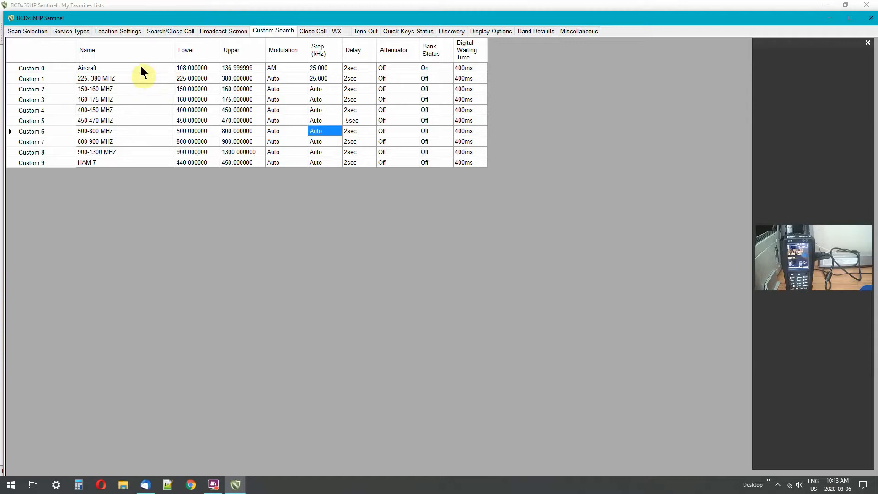
{"action": "left_click", "coordinate": [101, 67]}
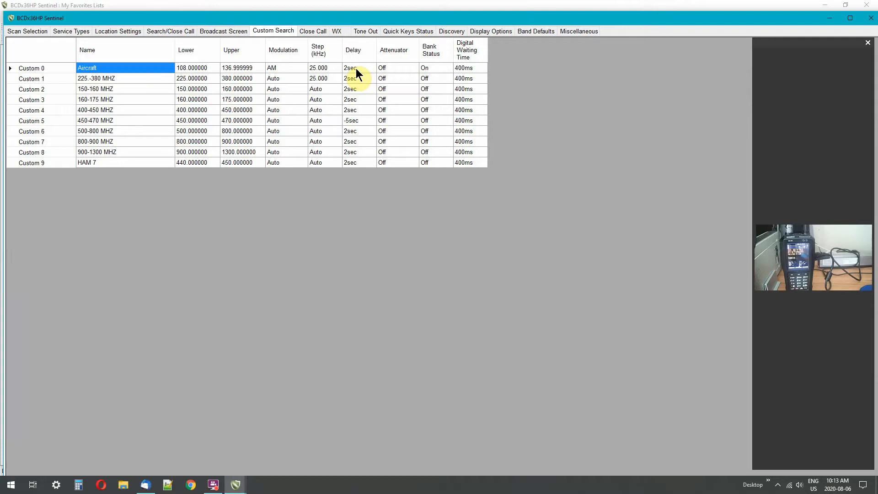
{"action": "mouse_move", "coordinate": [260, 73]}
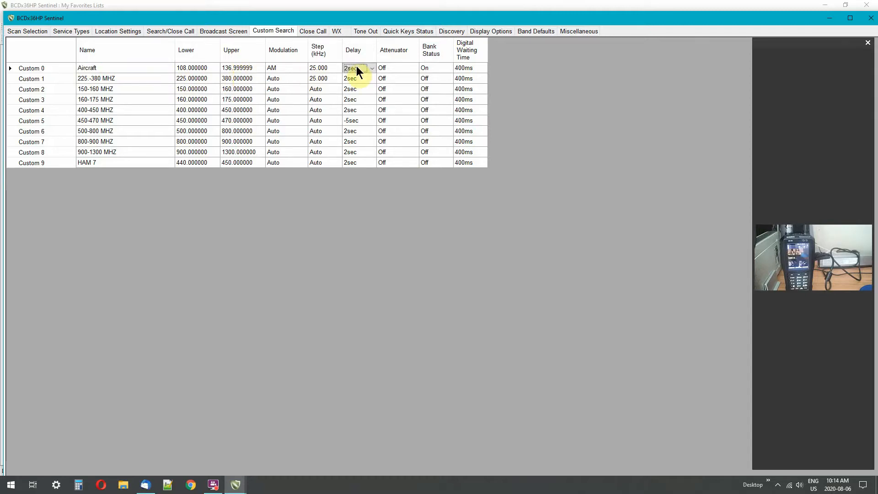
{"action": "left_click", "coordinate": [371, 68]}
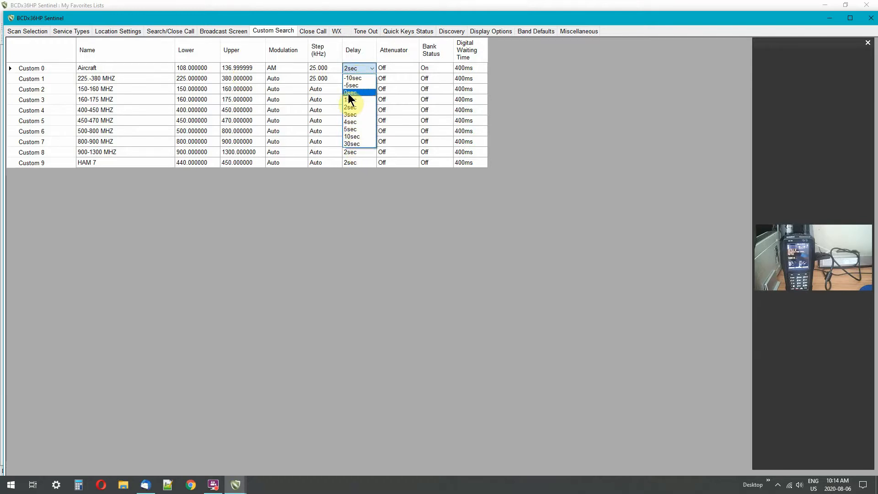
{"action": "mouse_move", "coordinate": [348, 90]}
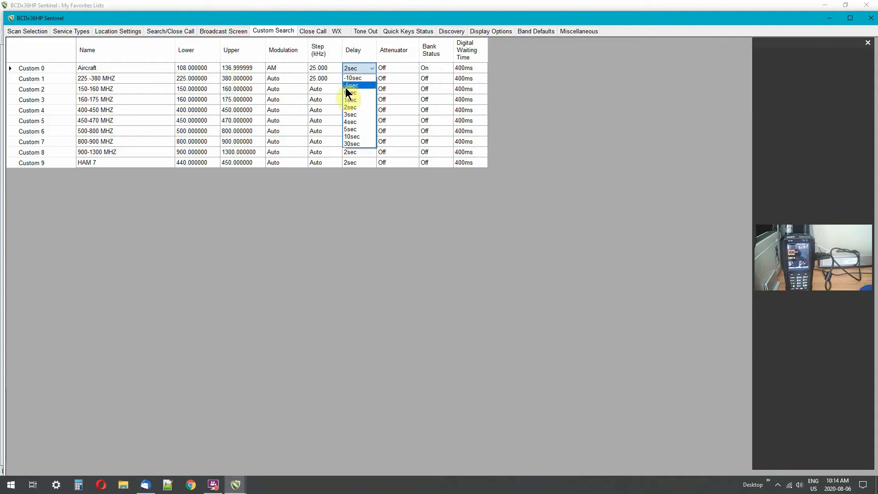
{"action": "mouse_move", "coordinate": [355, 85]}
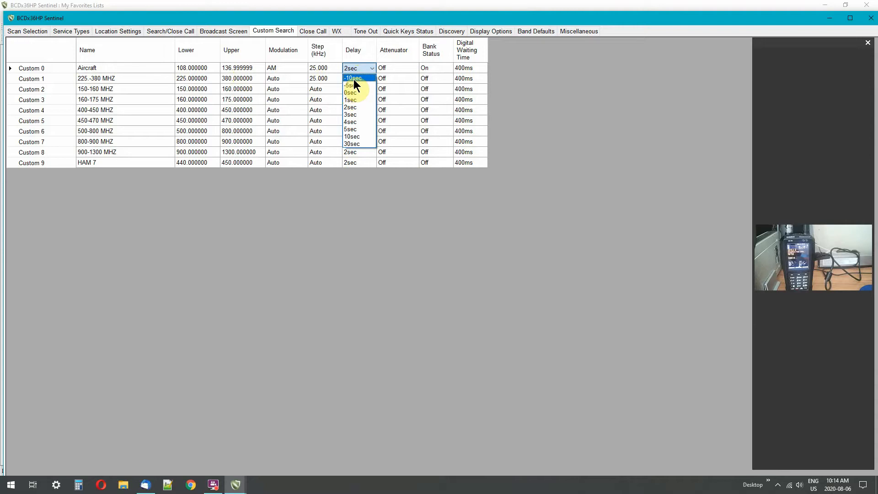
{"action": "mouse_move", "coordinate": [351, 92]}
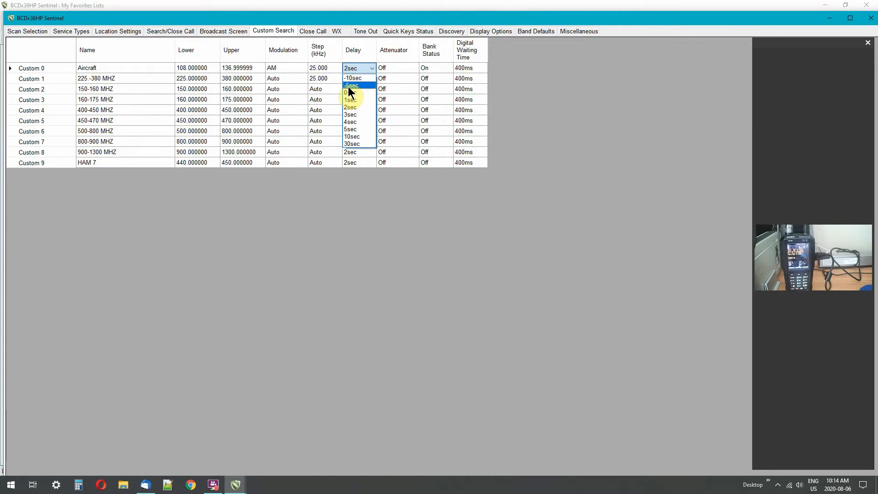
{"action": "mouse_move", "coordinate": [352, 83]}
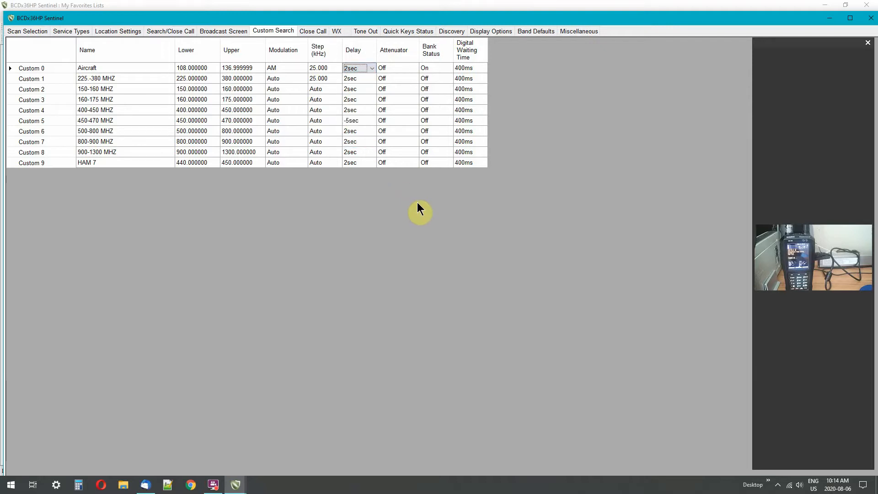
Pass Broadcast Screen to Search/Close Call settings, keeping Search Key 1 on Custom 1
{"action": "left_click", "coordinate": [223, 30]}
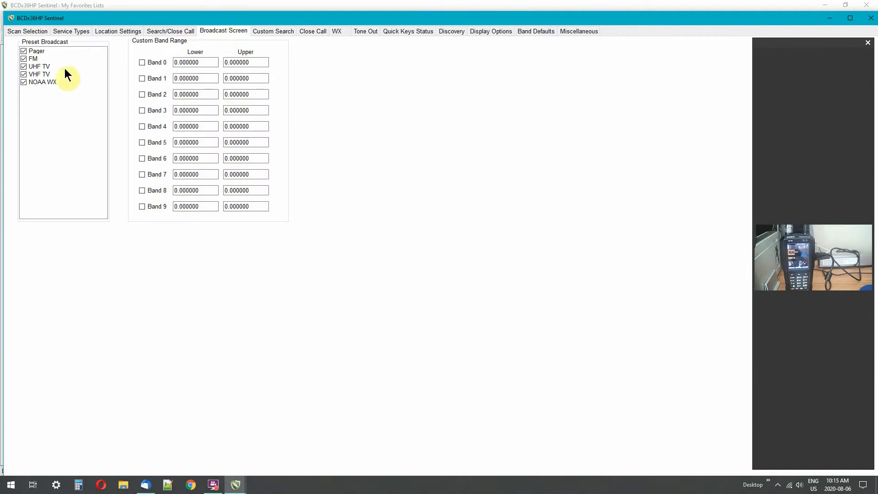
{"action": "left_click", "coordinate": [170, 30]}
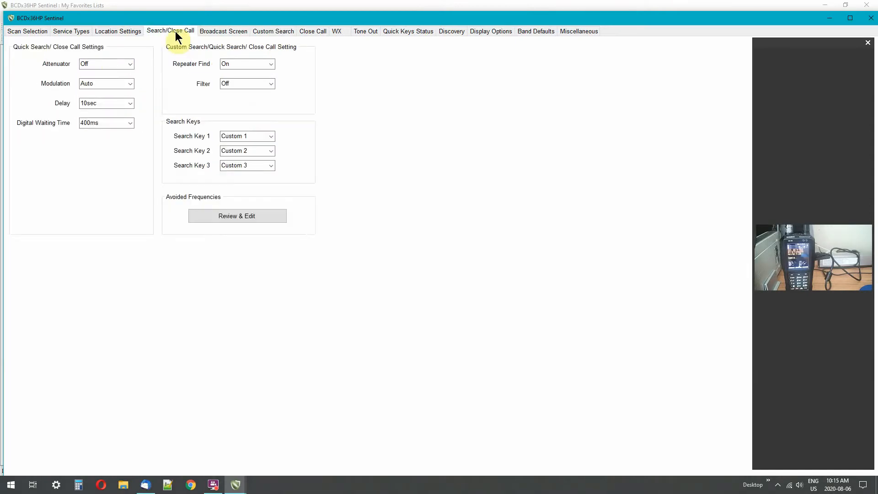
{"action": "mouse_move", "coordinate": [112, 69]}
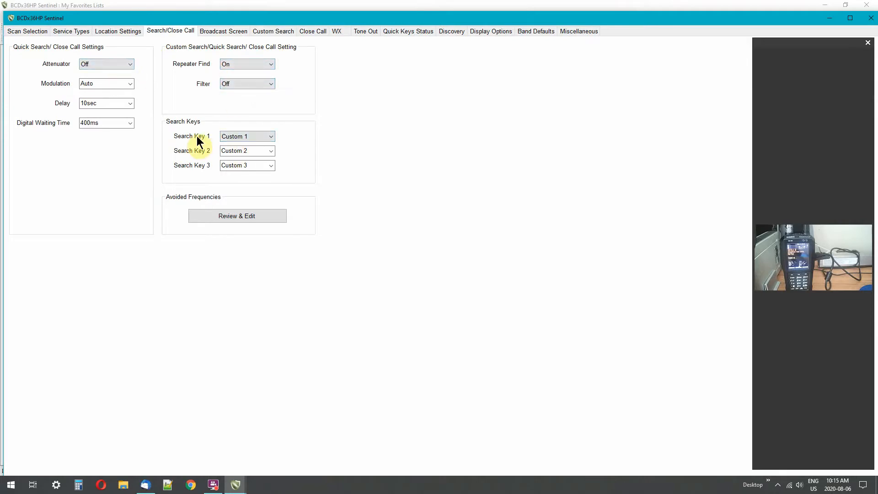
{"action": "left_click", "coordinate": [272, 136]}
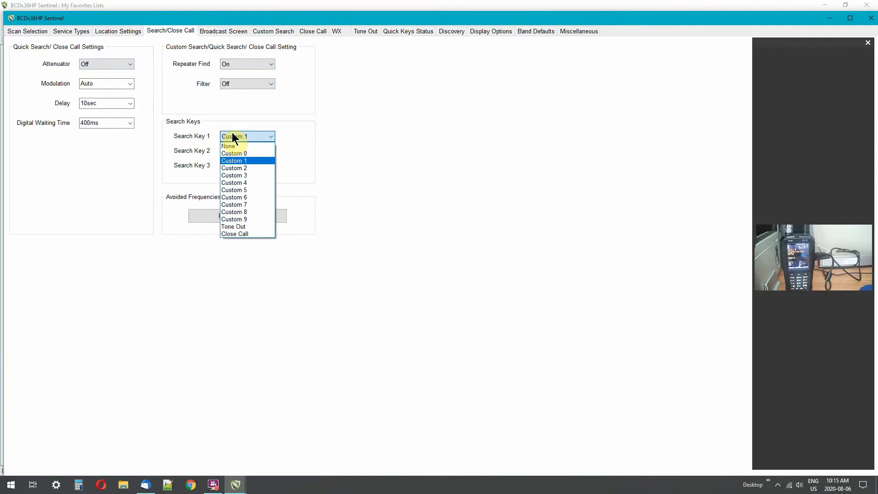
{"action": "left_click", "coordinate": [235, 161]}
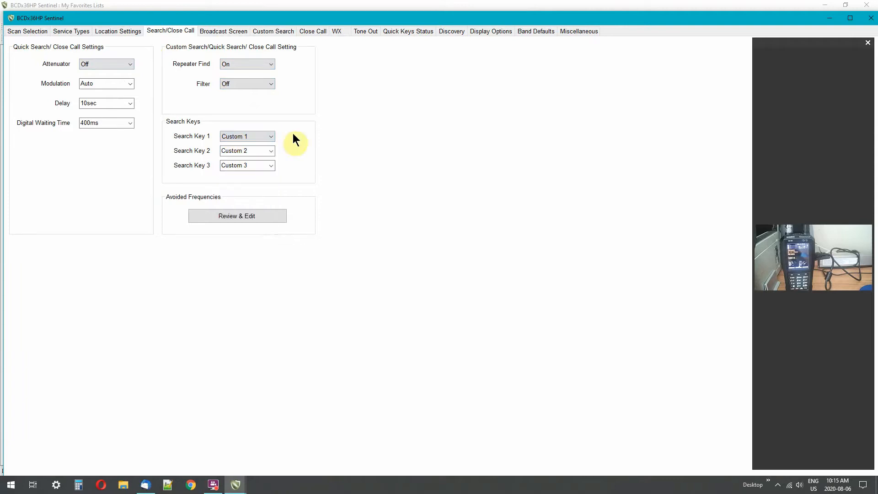
{"action": "mouse_move", "coordinate": [214, 214]}
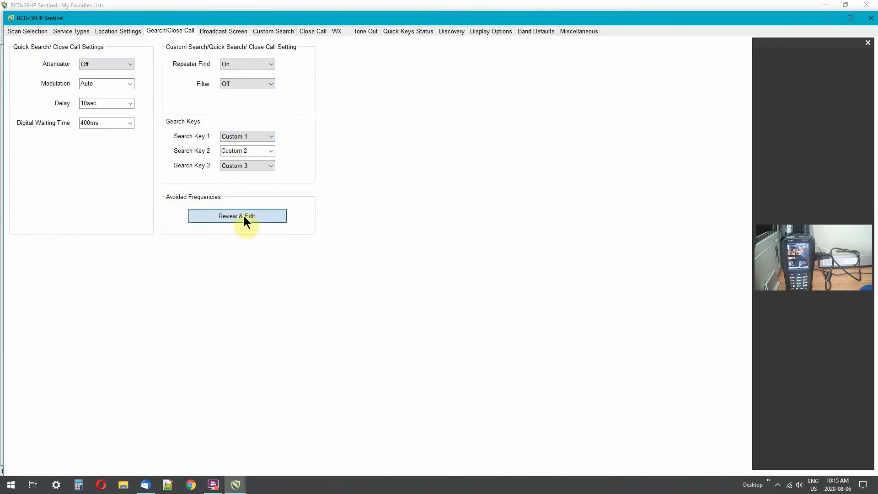
{"action": "left_click", "coordinate": [237, 216]}
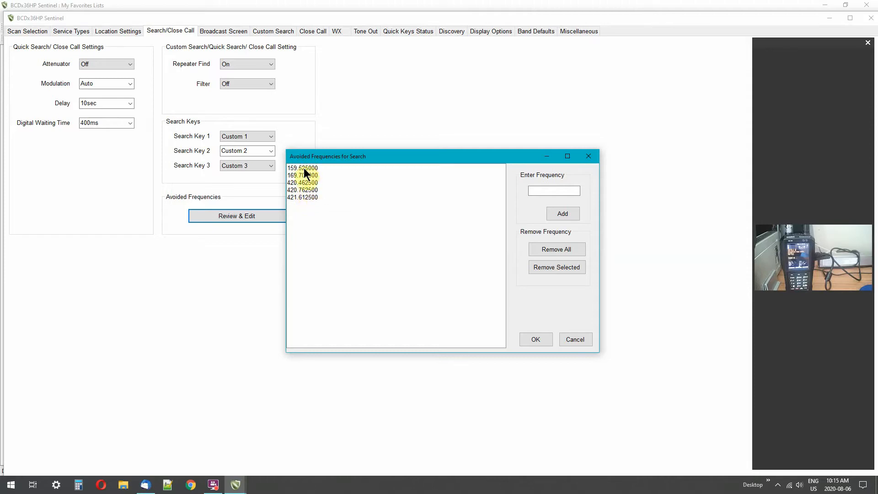
{"action": "left_click", "coordinate": [553, 191]}
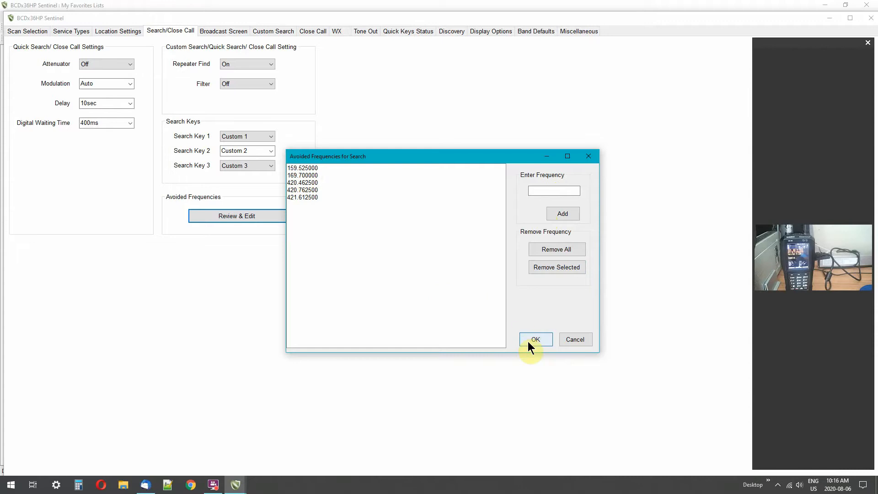
{"action": "left_click", "coordinate": [536, 340]}
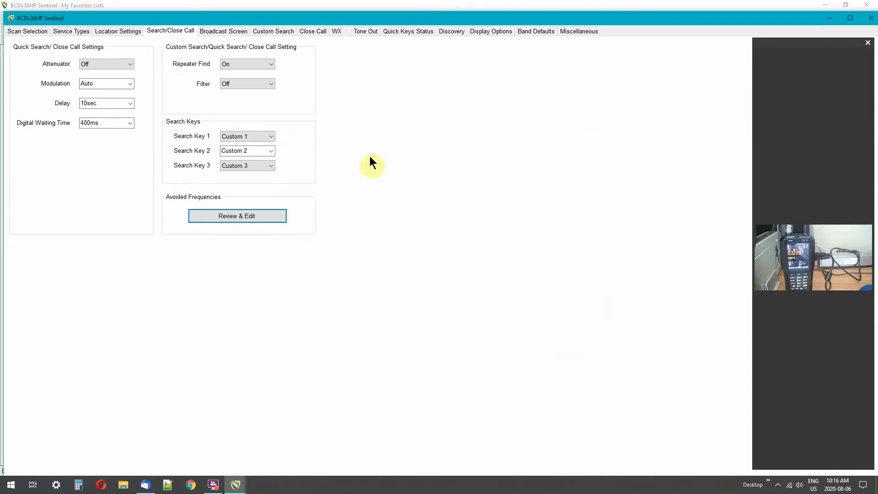
Review the Location Settings range choices and keep the current location's range at 50.0
{"action": "left_click", "coordinate": [118, 31]}
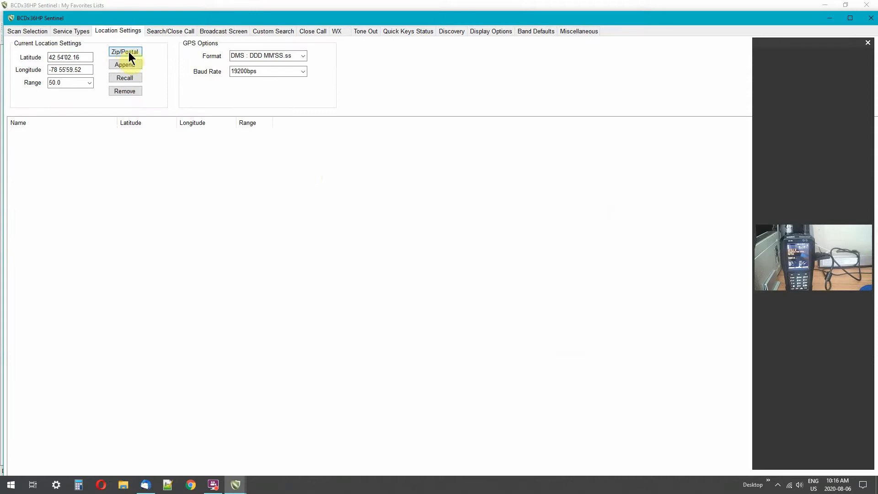
{"action": "mouse_move", "coordinate": [71, 69]}
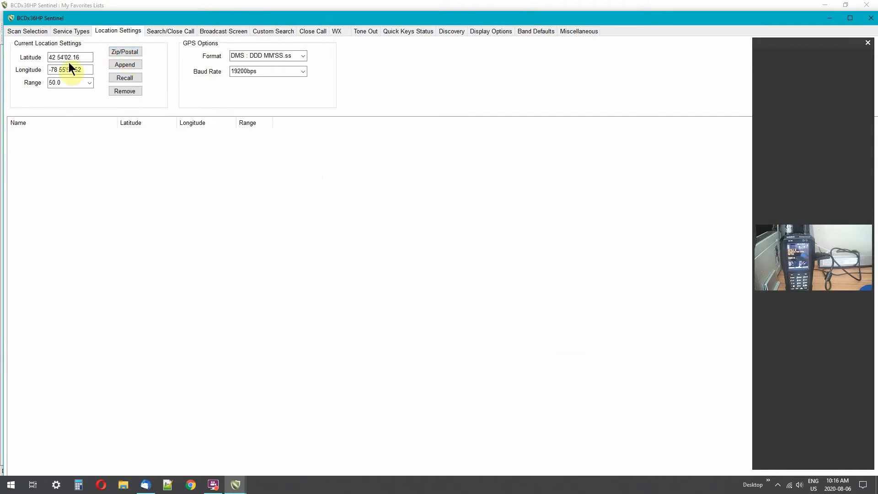
{"action": "left_click", "coordinate": [64, 70]}
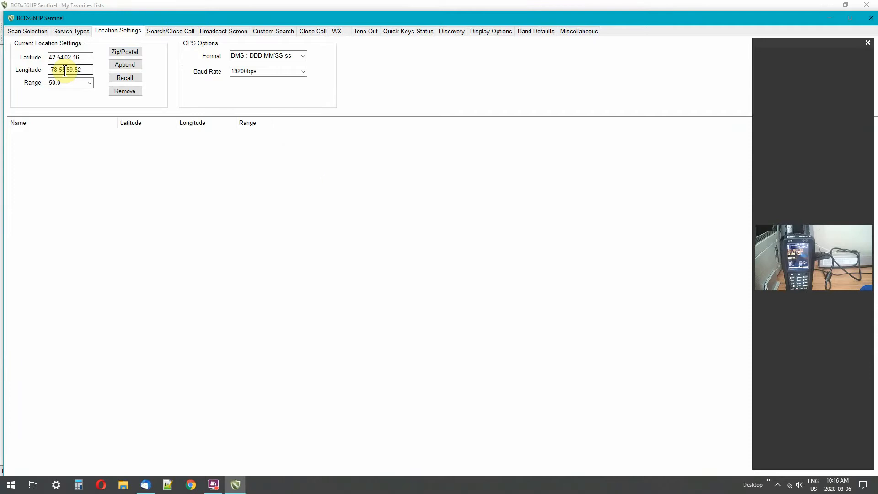
{"action": "left_click", "coordinate": [69, 83]}
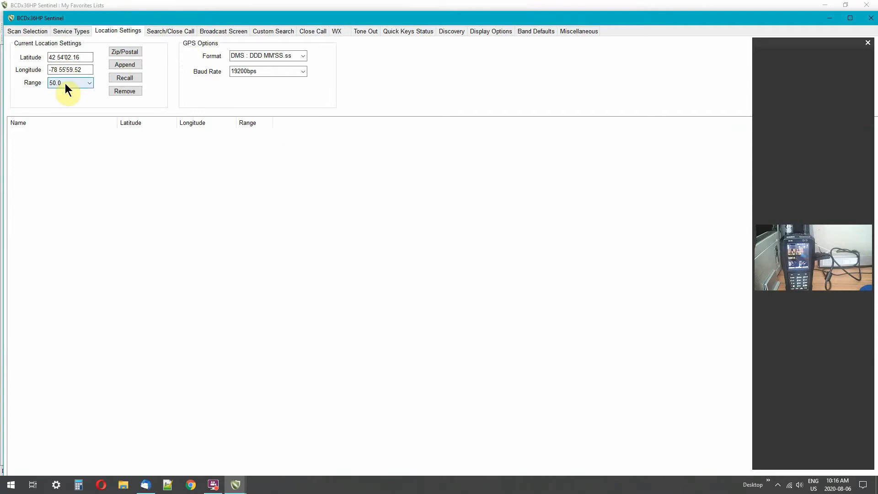
{"action": "left_click", "coordinate": [89, 82]}
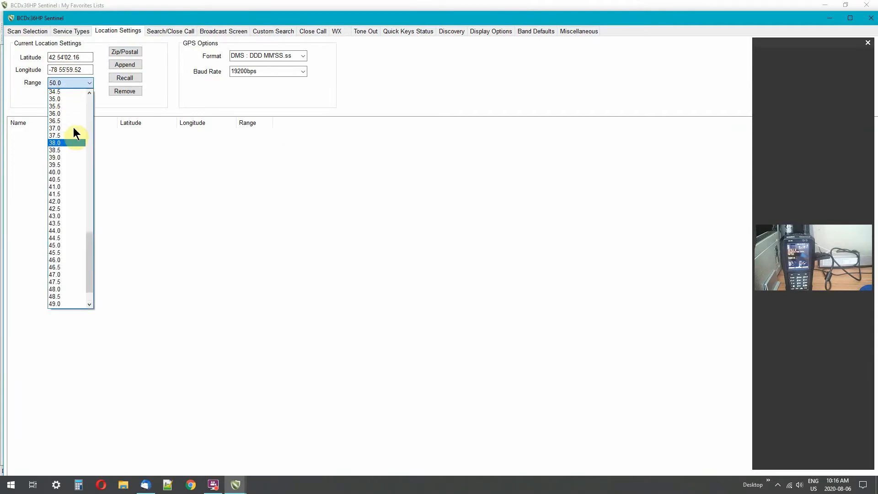
{"action": "left_click", "coordinate": [68, 83]}
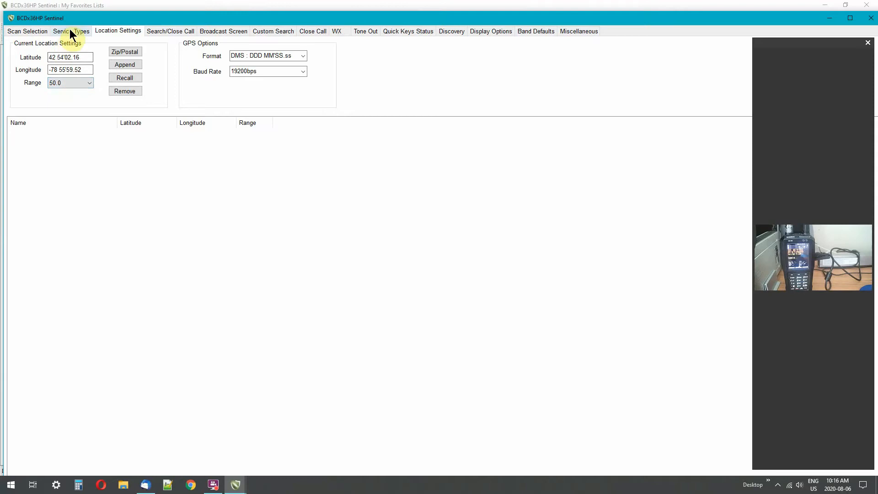
Confirm all service types including Law Dispatch stay ticked, then return to Scan Selection
{"action": "left_click", "coordinate": [69, 31]}
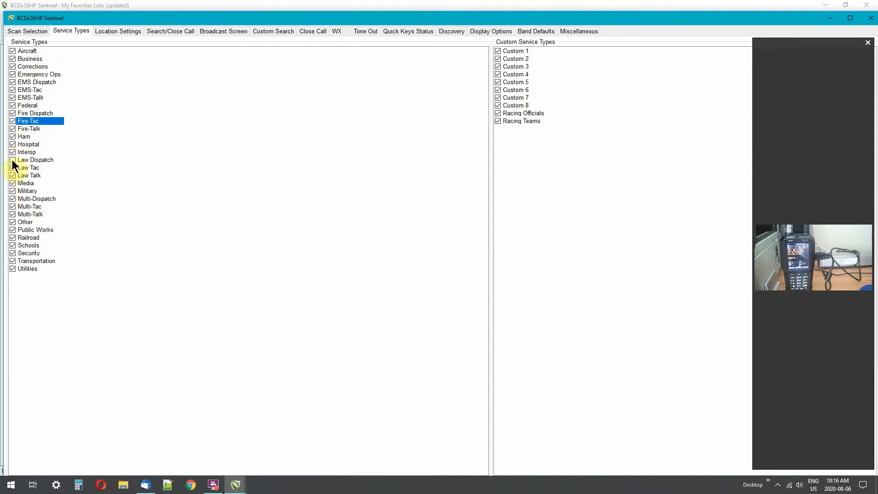
{"action": "left_click", "coordinate": [33, 160]}
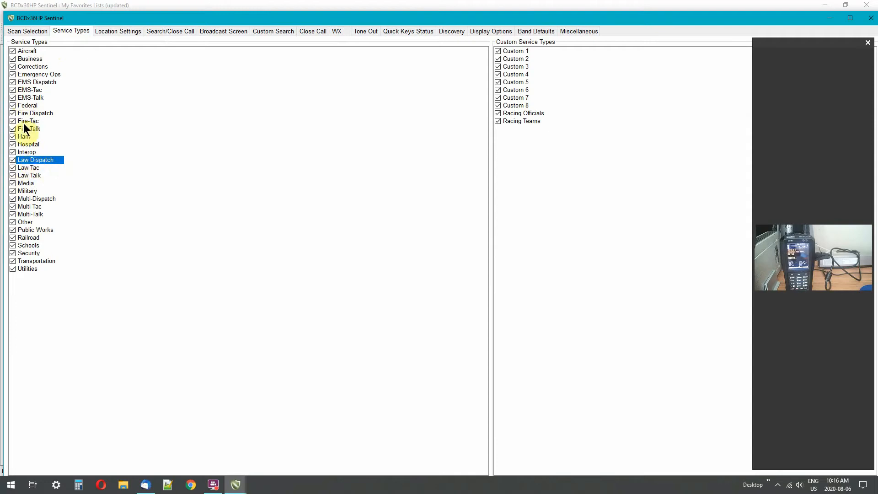
{"action": "mouse_move", "coordinate": [406, 185]}
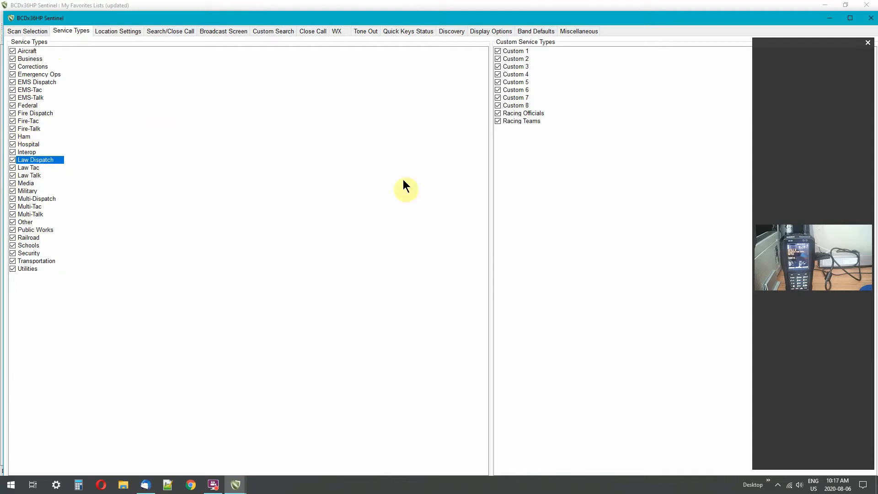
{"action": "mouse_move", "coordinate": [516, 135]}
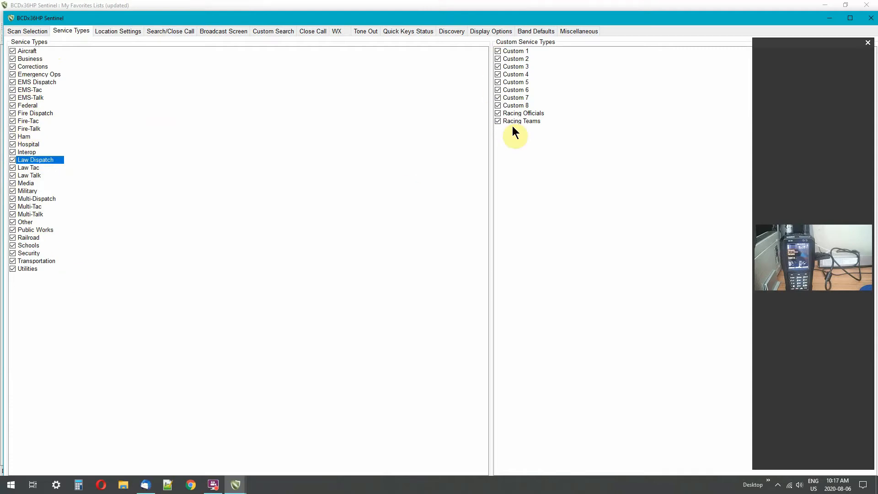
{"action": "mouse_move", "coordinate": [507, 133]}
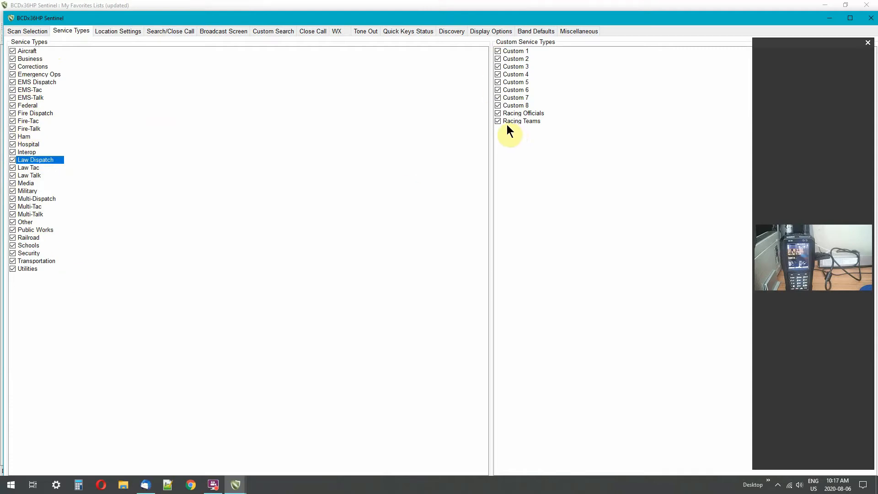
{"action": "left_click", "coordinate": [29, 31]}
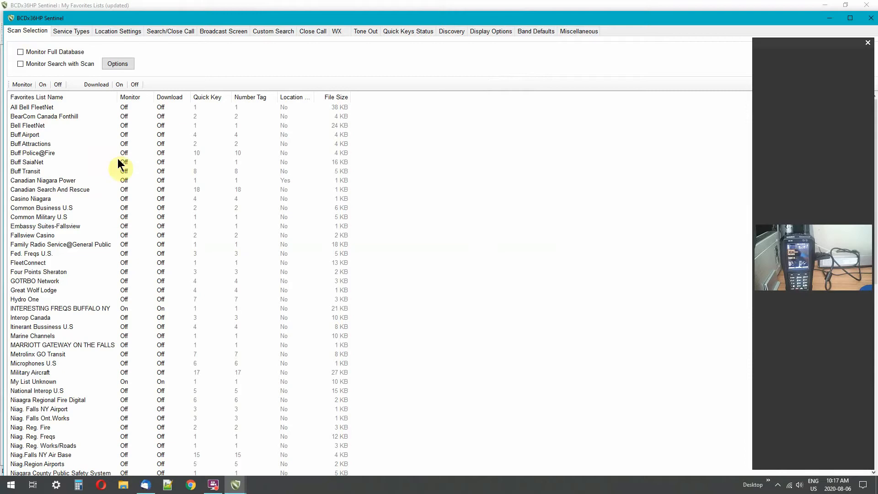
{"action": "mouse_move", "coordinate": [113, 260]}
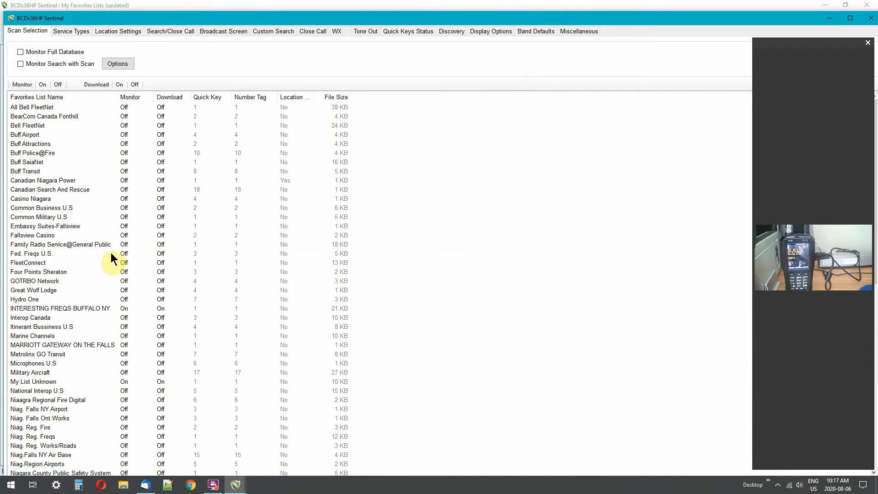
Switch monitor on then off for a block of favorites lists, ending with Common Business U.S selected
{"action": "left_click", "coordinate": [26, 108]}
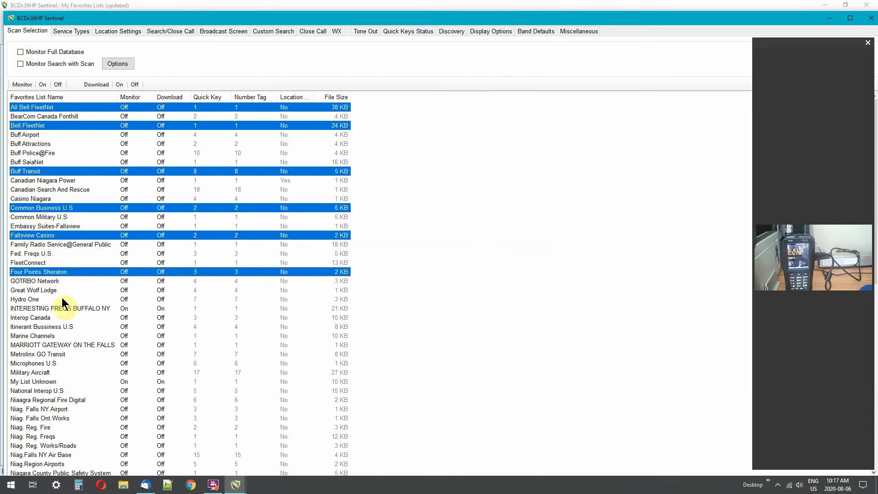
{"action": "left_click", "coordinate": [45, 226]}
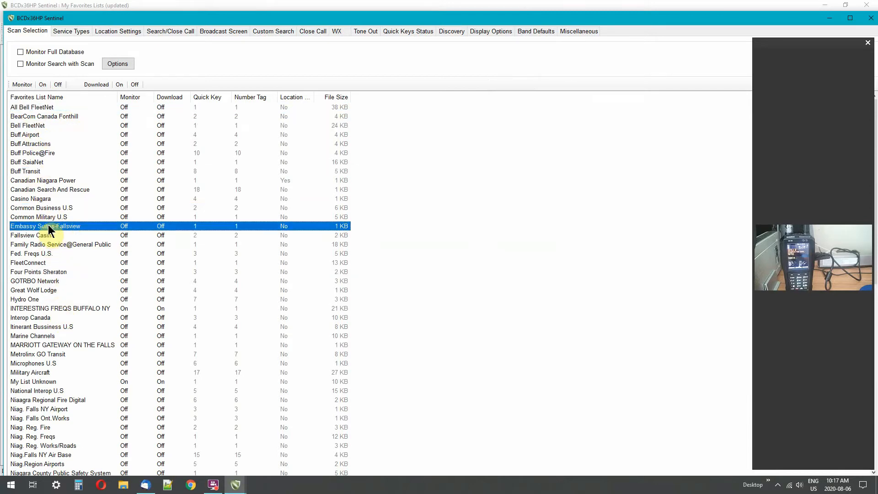
{"action": "mouse_move", "coordinate": [56, 156]}
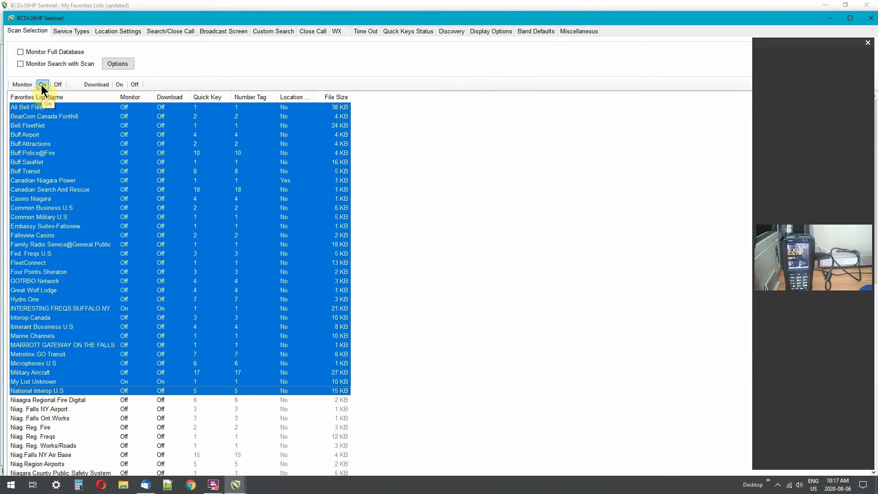
{"action": "left_click", "coordinate": [120, 85]}
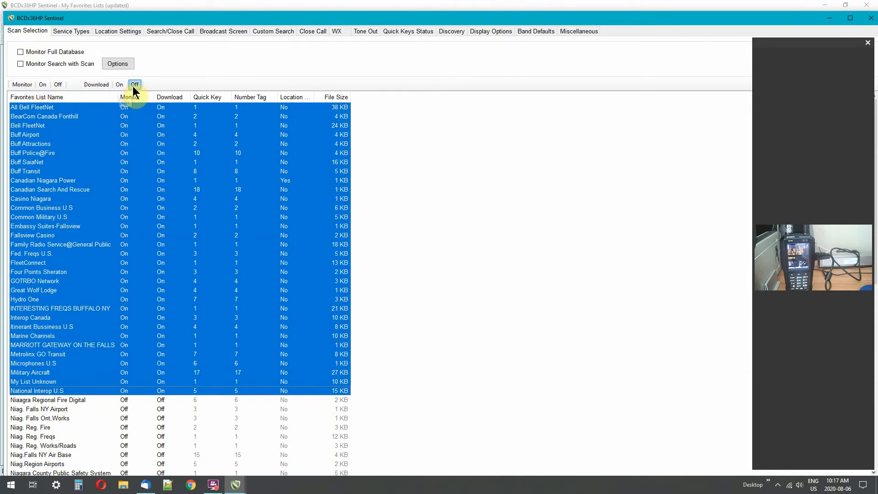
{"action": "left_click", "coordinate": [135, 85]}
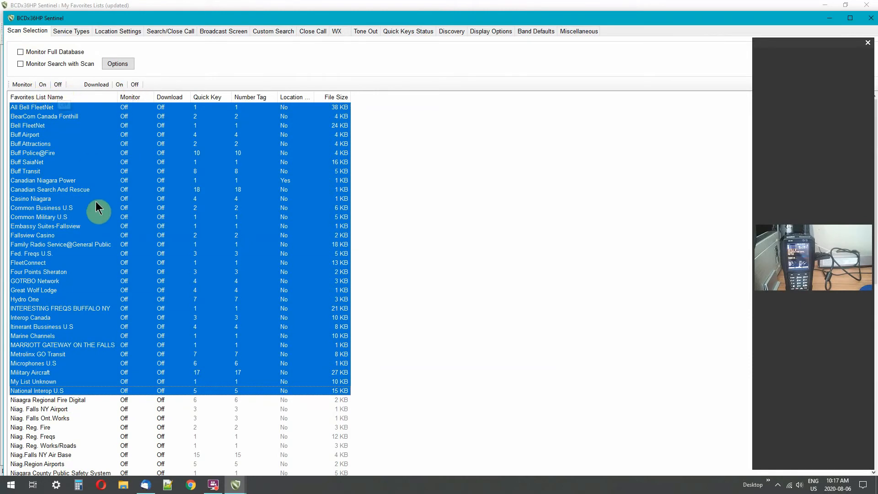
{"action": "left_click", "coordinate": [41, 208]}
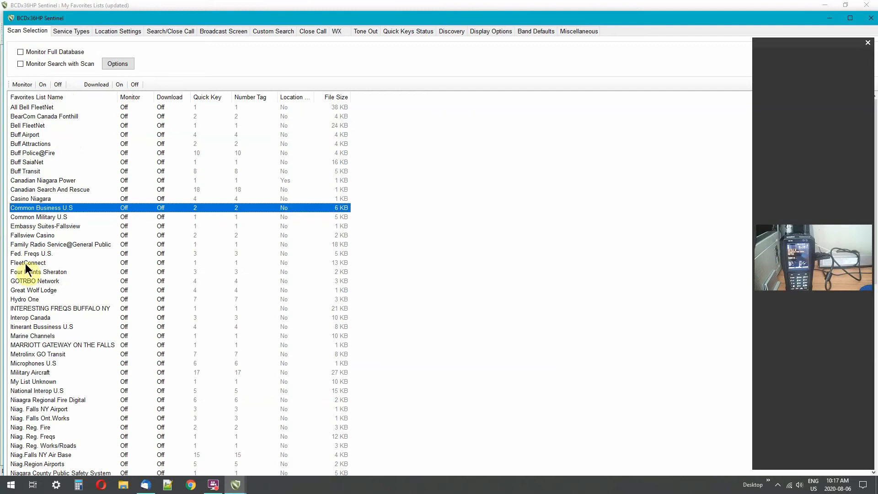
{"action": "mouse_move", "coordinate": [134, 201]}
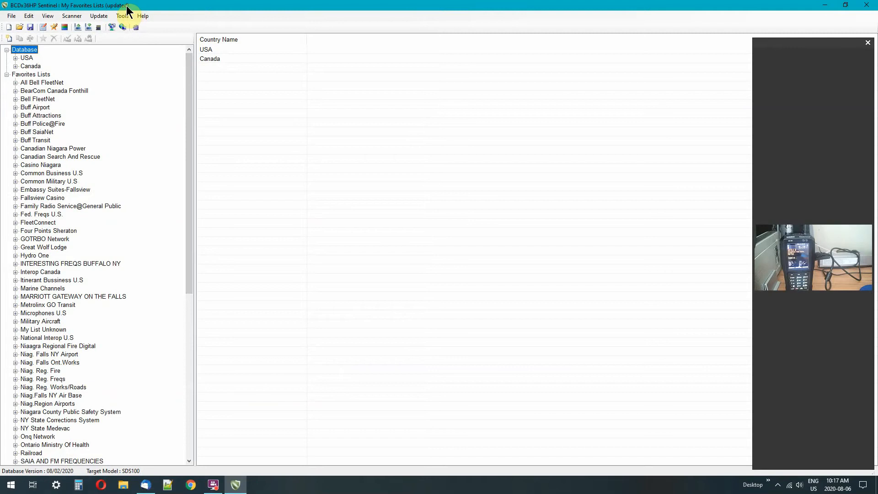
Save the favorites lists, then revisit the profile's Display Options and Close Call settings
{"action": "left_click", "coordinate": [10, 16]}
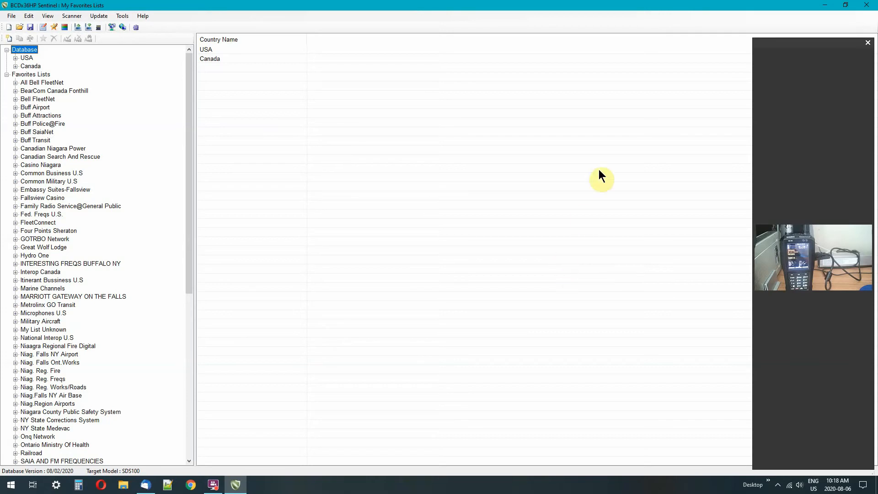
{"action": "mouse_move", "coordinate": [219, 265]}
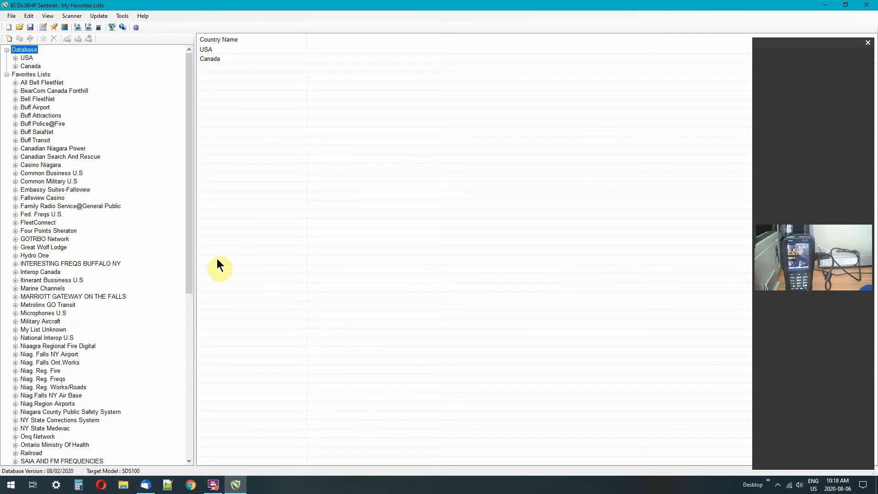
{"action": "mouse_move", "coordinate": [455, 213]}
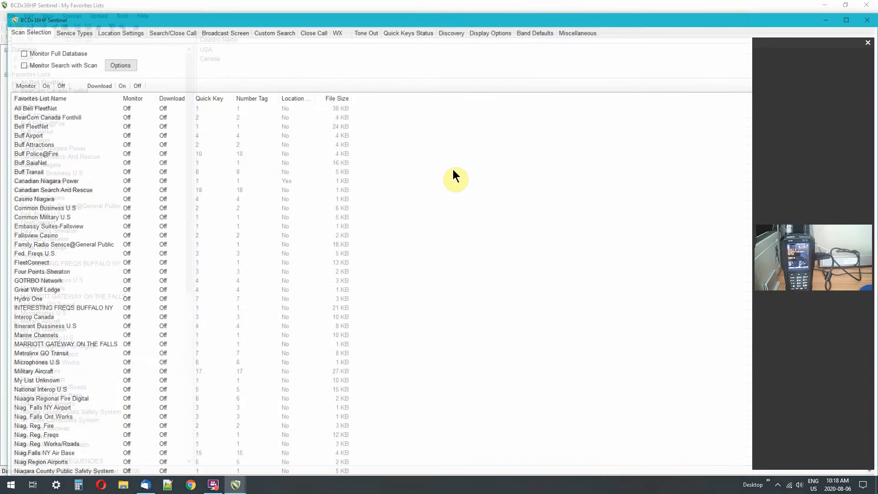
{"action": "left_click", "coordinate": [491, 31]}
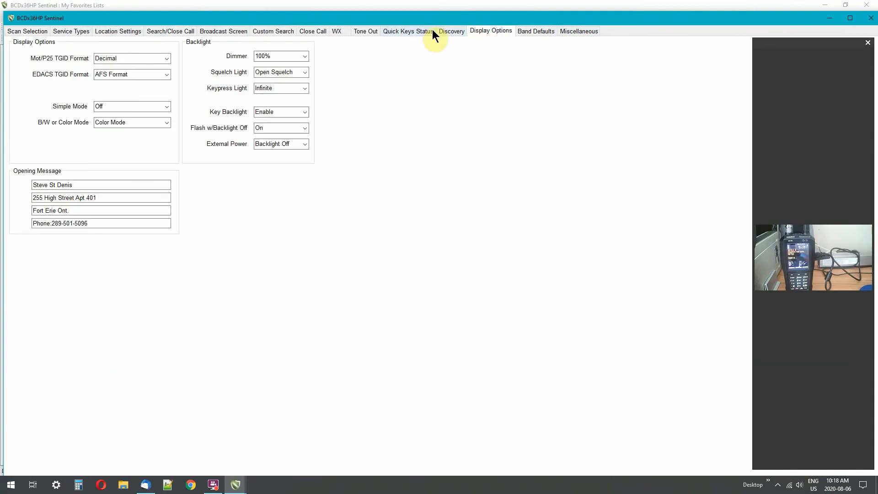
{"action": "left_click", "coordinate": [313, 31]}
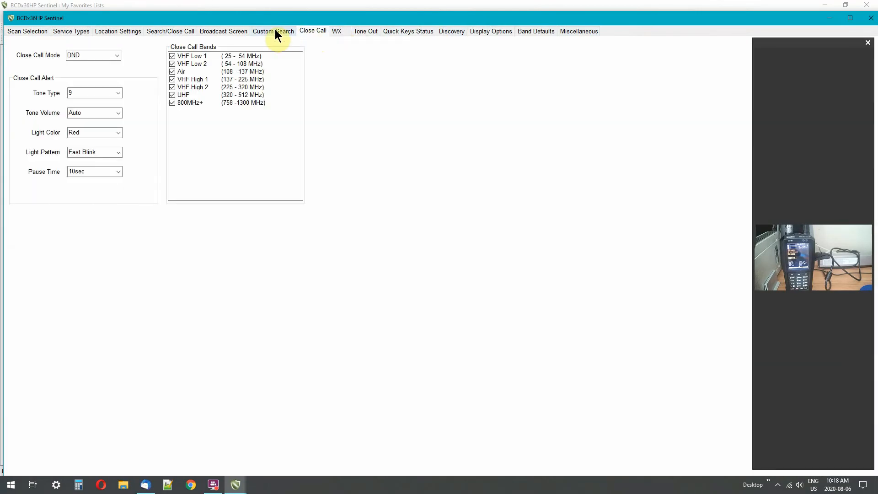
{"action": "left_click", "coordinate": [118, 31]}
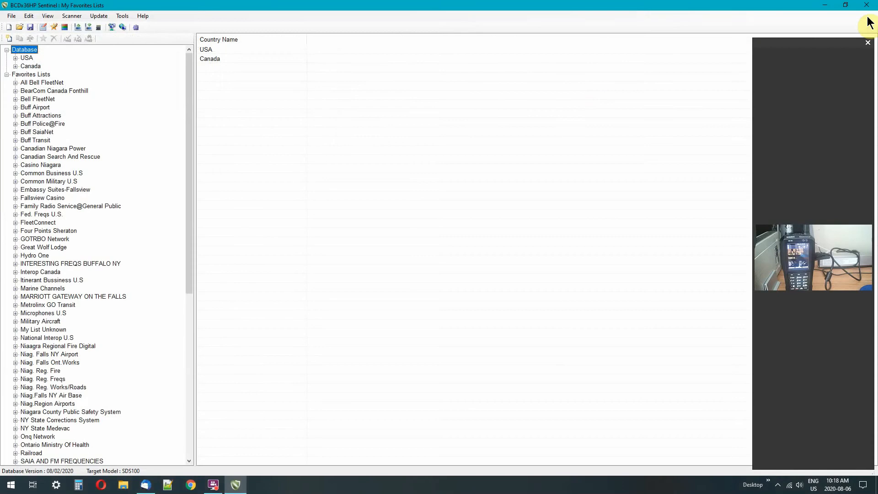
{"action": "mouse_move", "coordinate": [468, 135]}
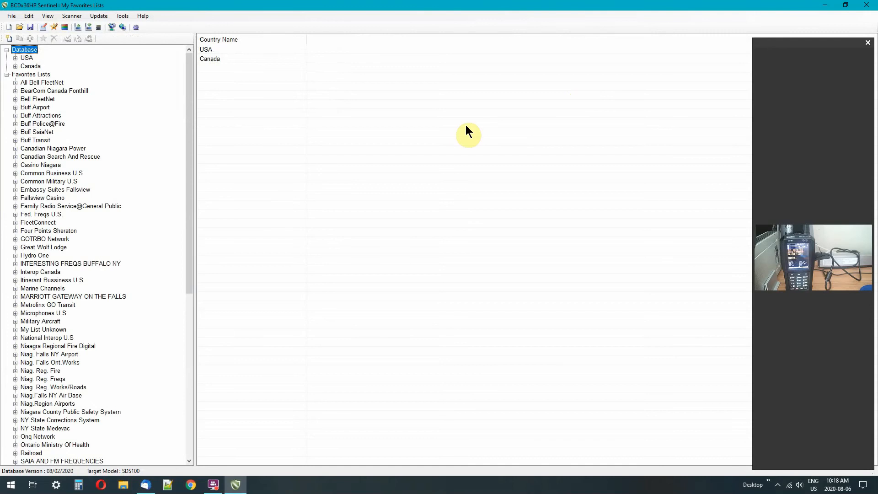
{"action": "mouse_move", "coordinate": [365, 237]}
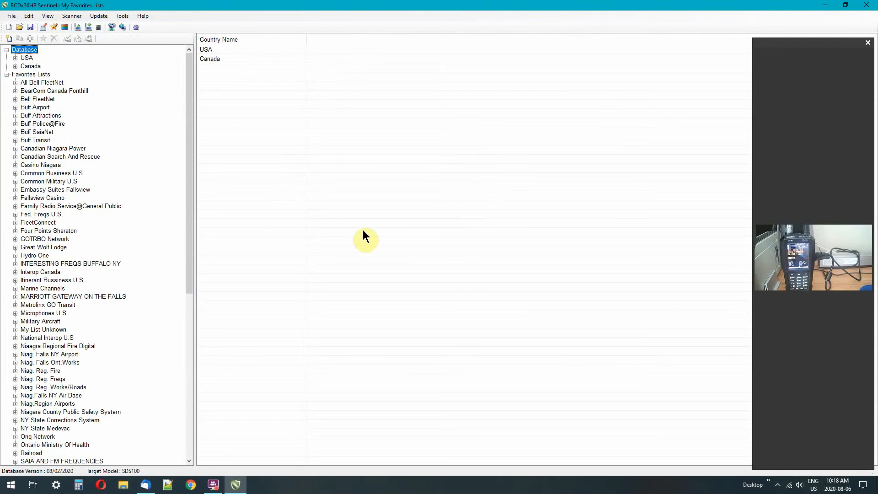
{"action": "mouse_move", "coordinate": [765, 267]}
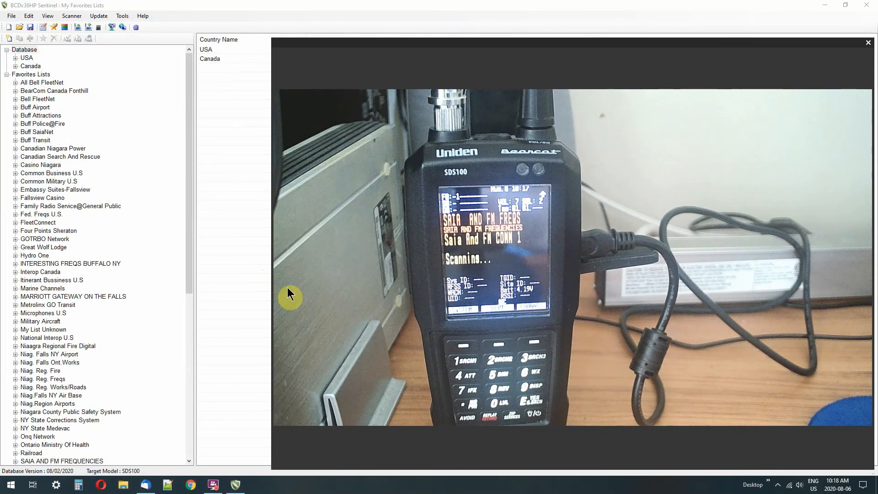
{"action": "mouse_move", "coordinate": [275, 287]}
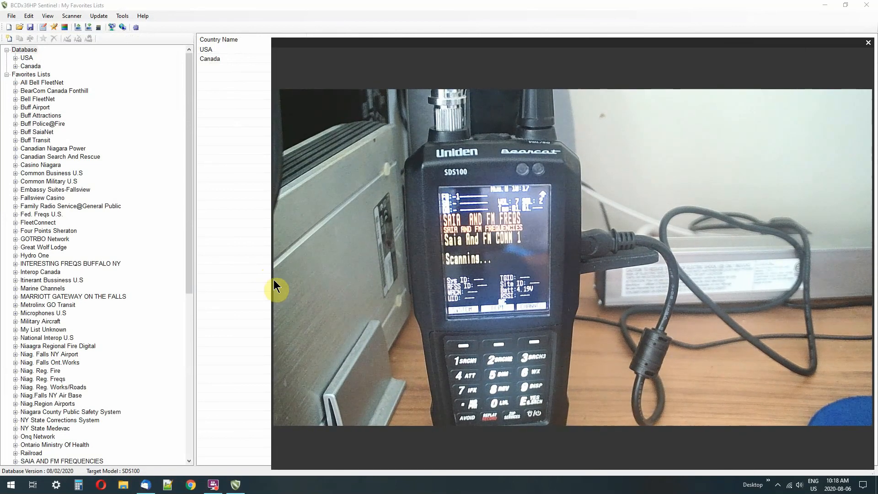